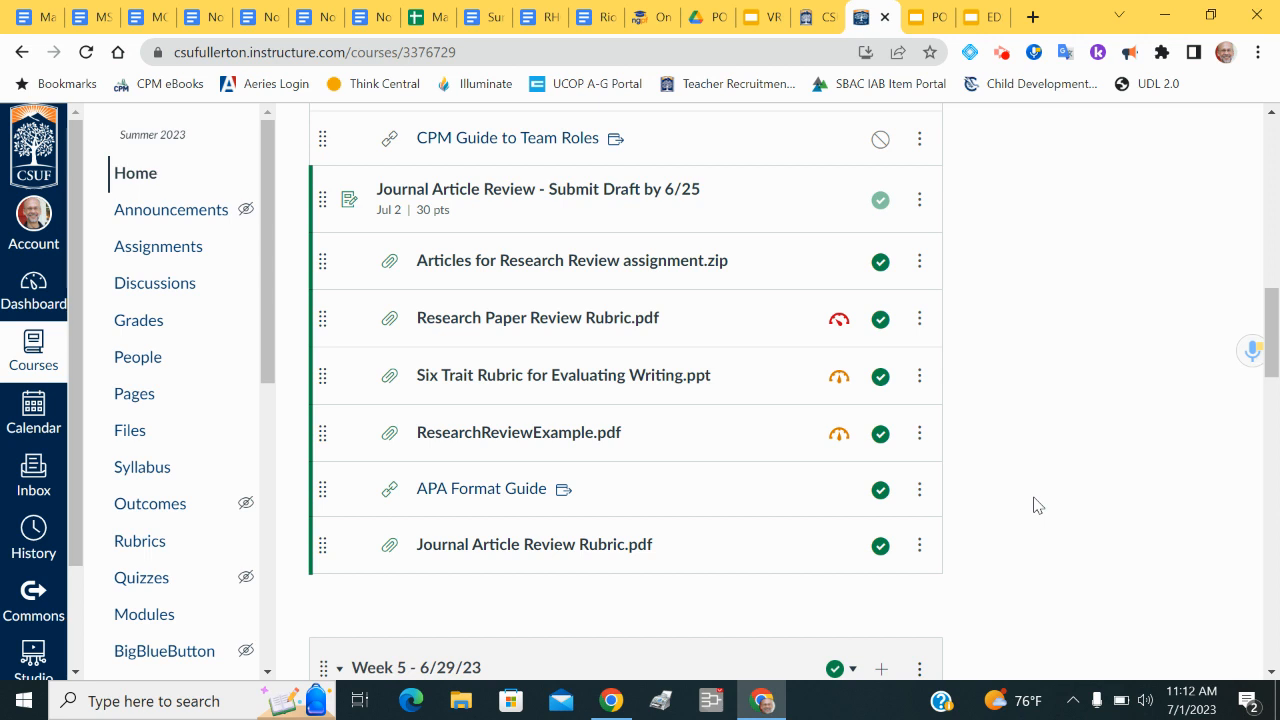
mouse_move(1022, 318)
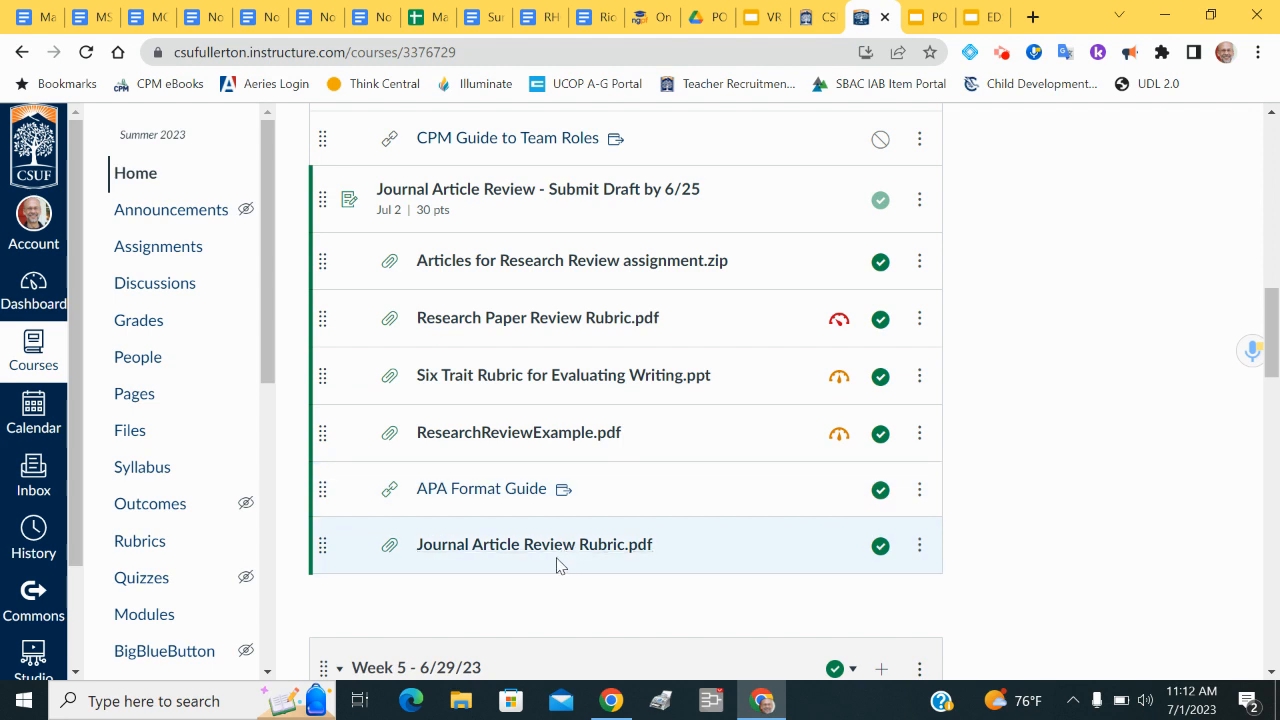
mouse_move(1040, 510)
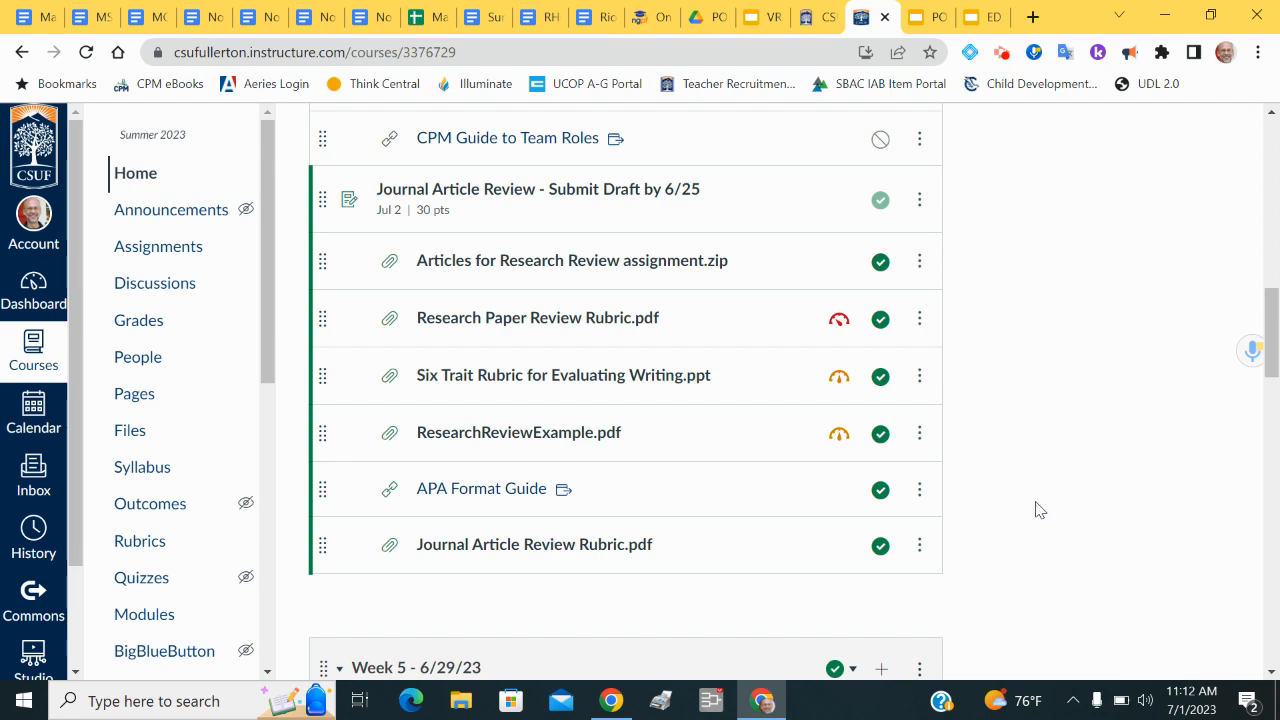
- Scroll the Canvas Modules list down to the Week 6 - 7/6/23 module items
scroll(down, 3)
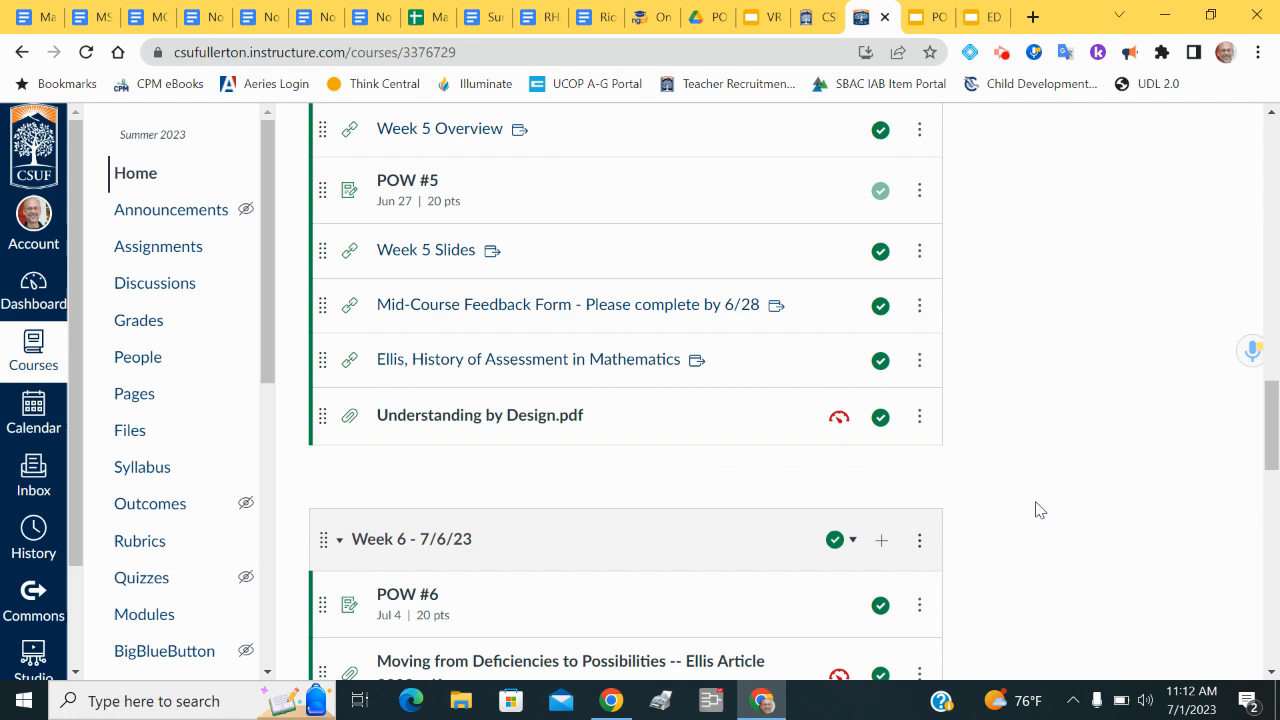
scroll(down, 3)
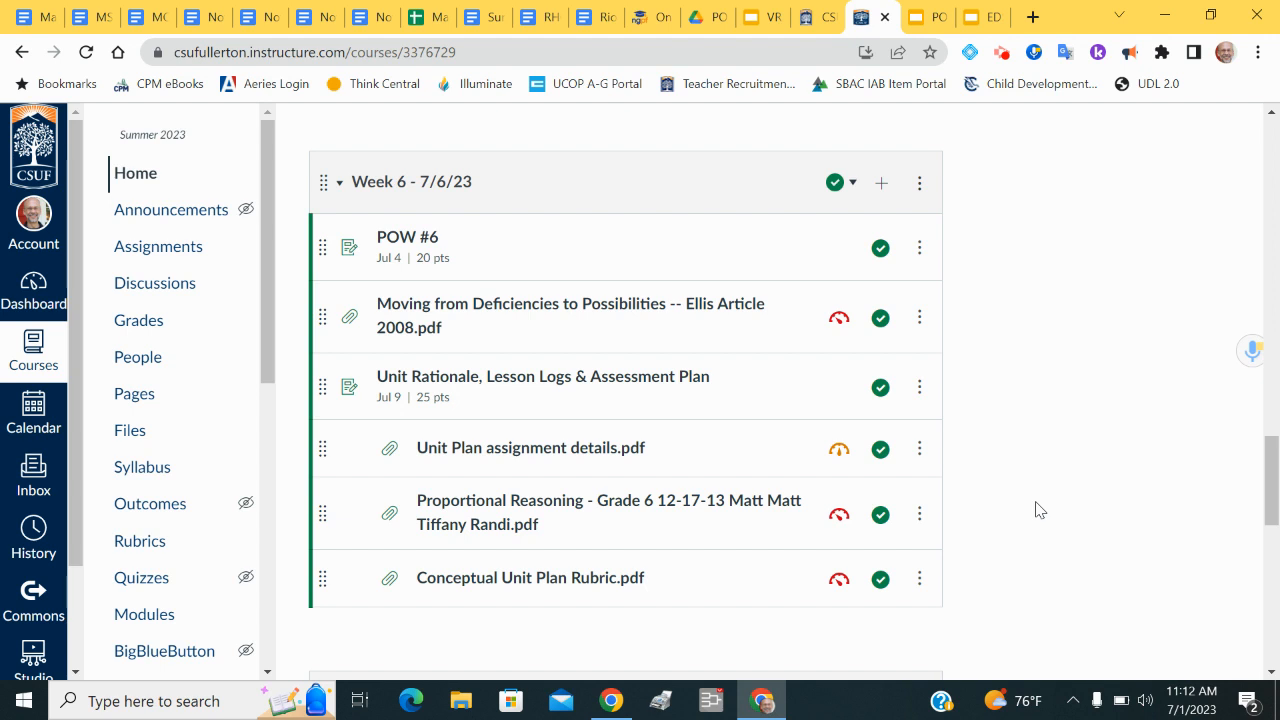
mouse_move(590, 248)
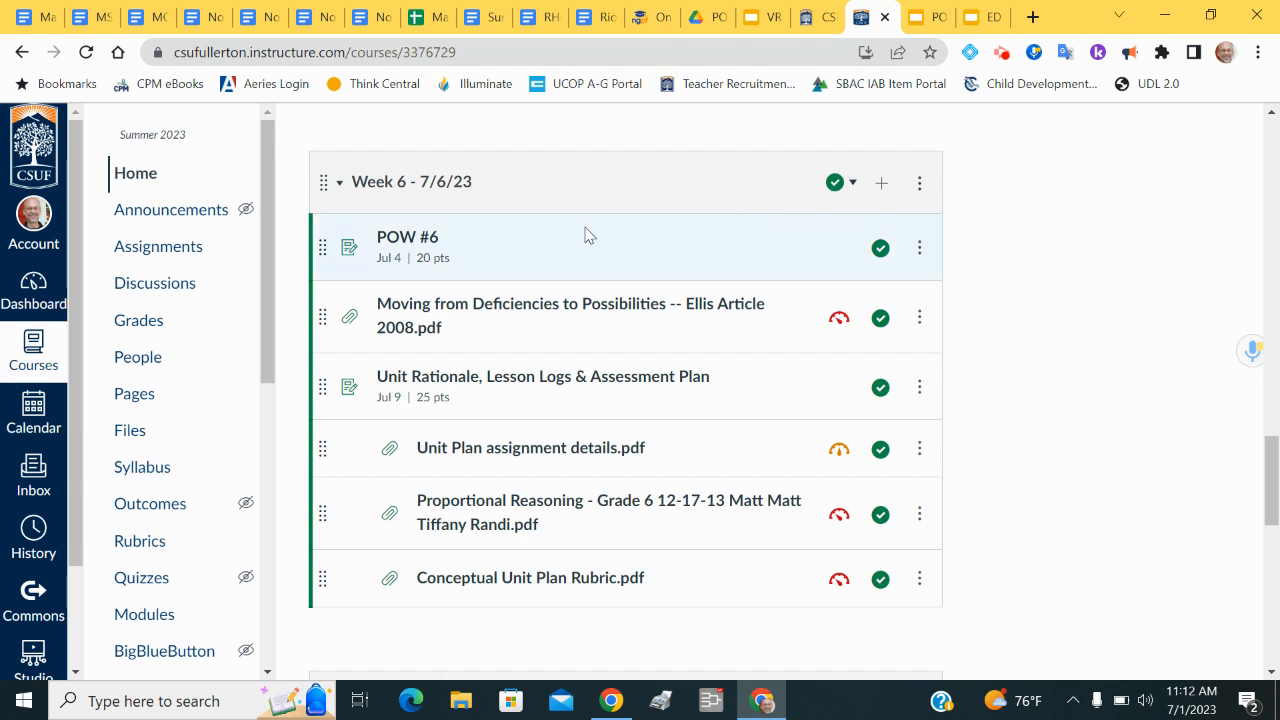
mouse_move(464, 240)
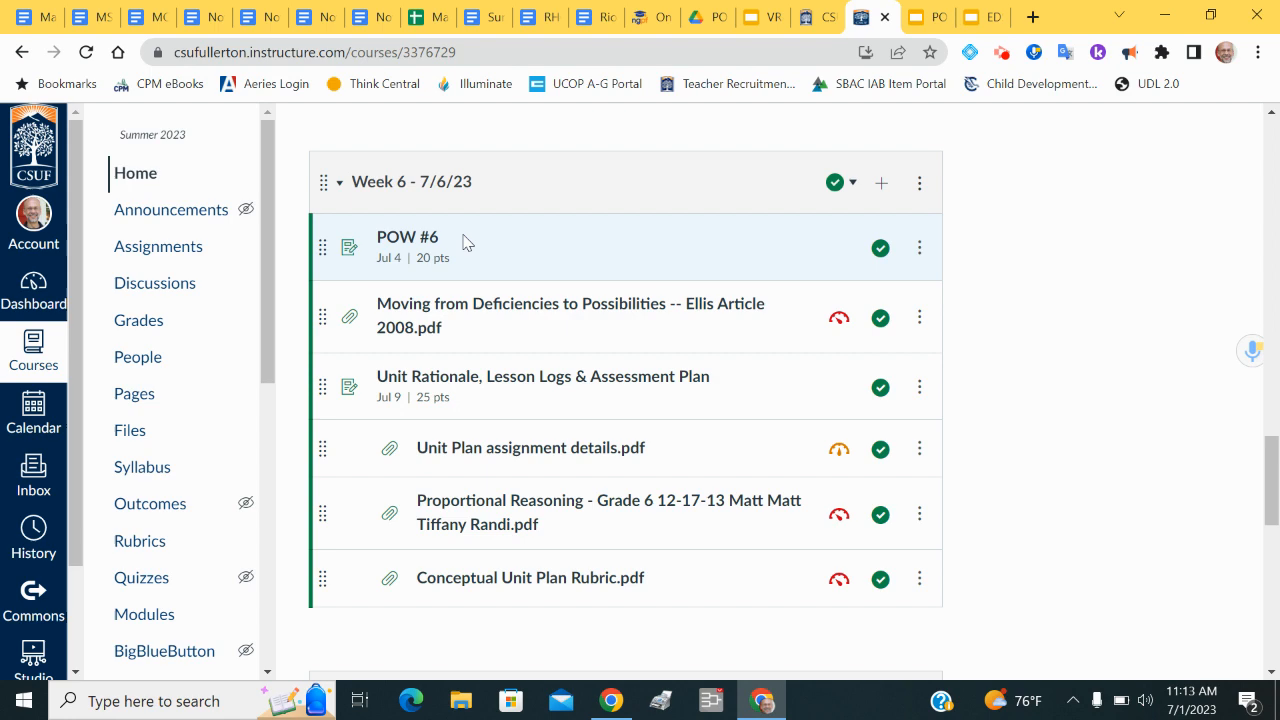
mouse_move(896, 108)
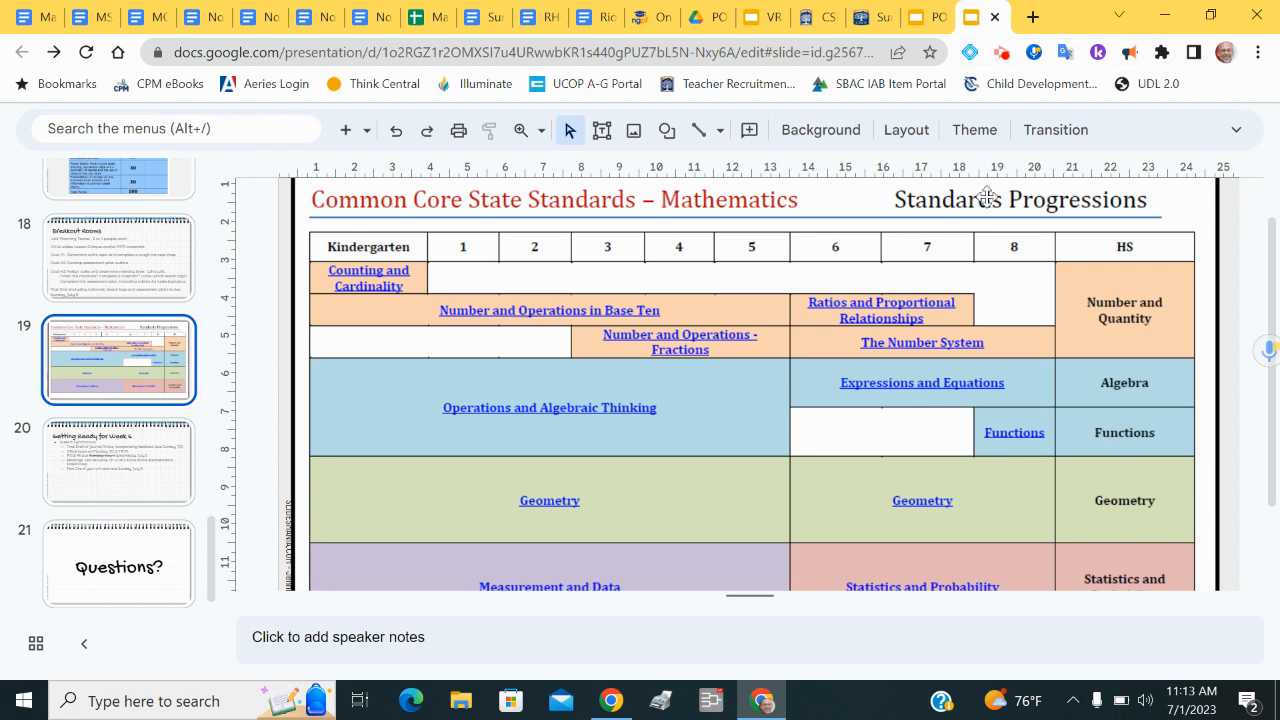
mouse_move(1064, 236)
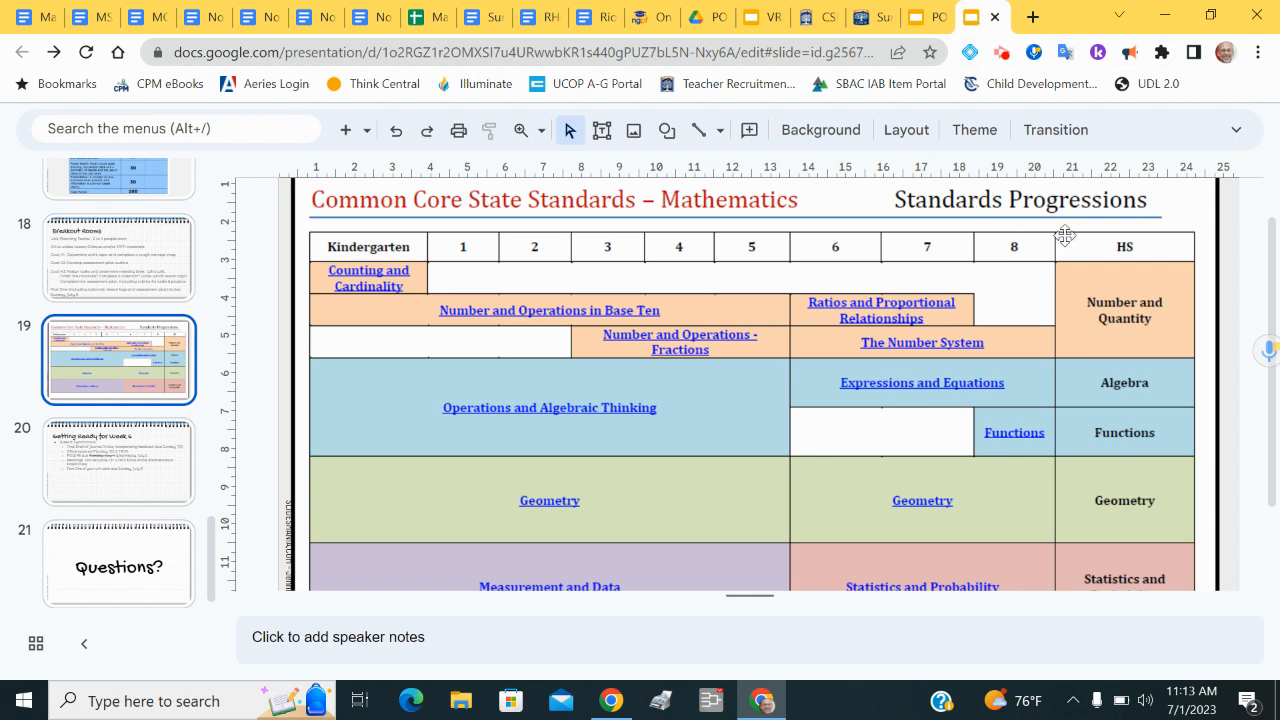
mouse_move(1078, 210)
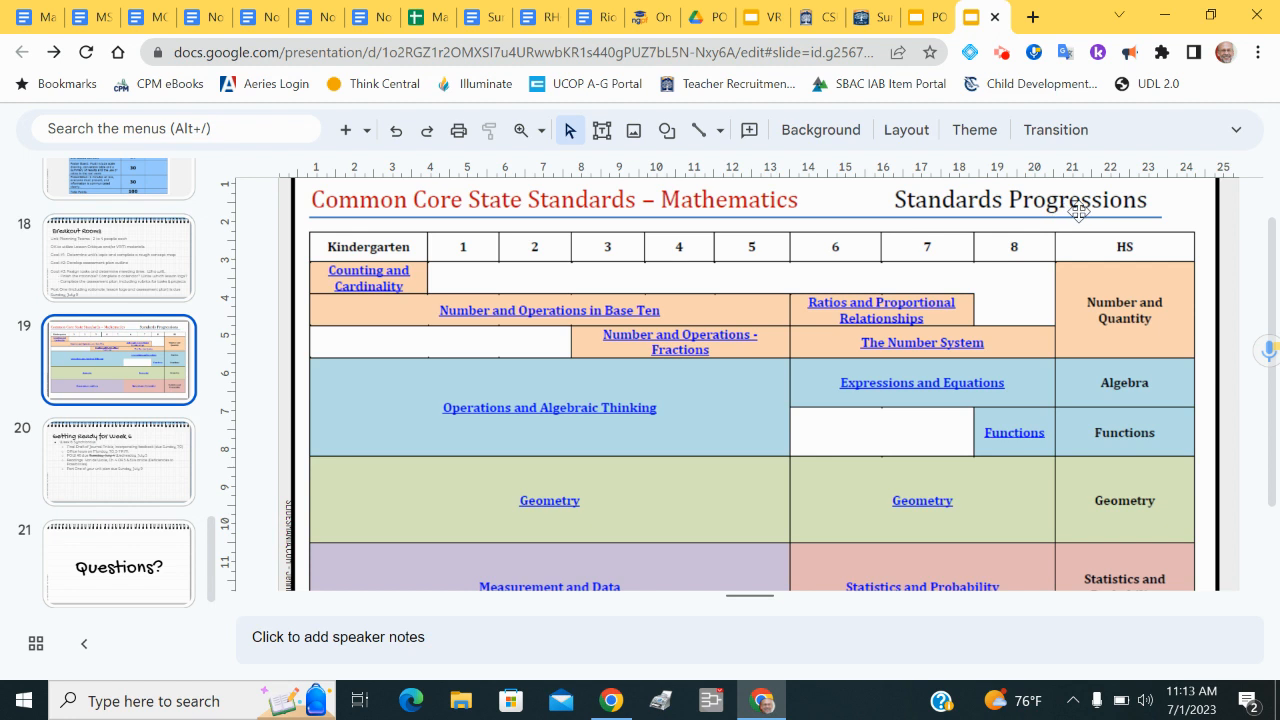
mouse_move(1058, 318)
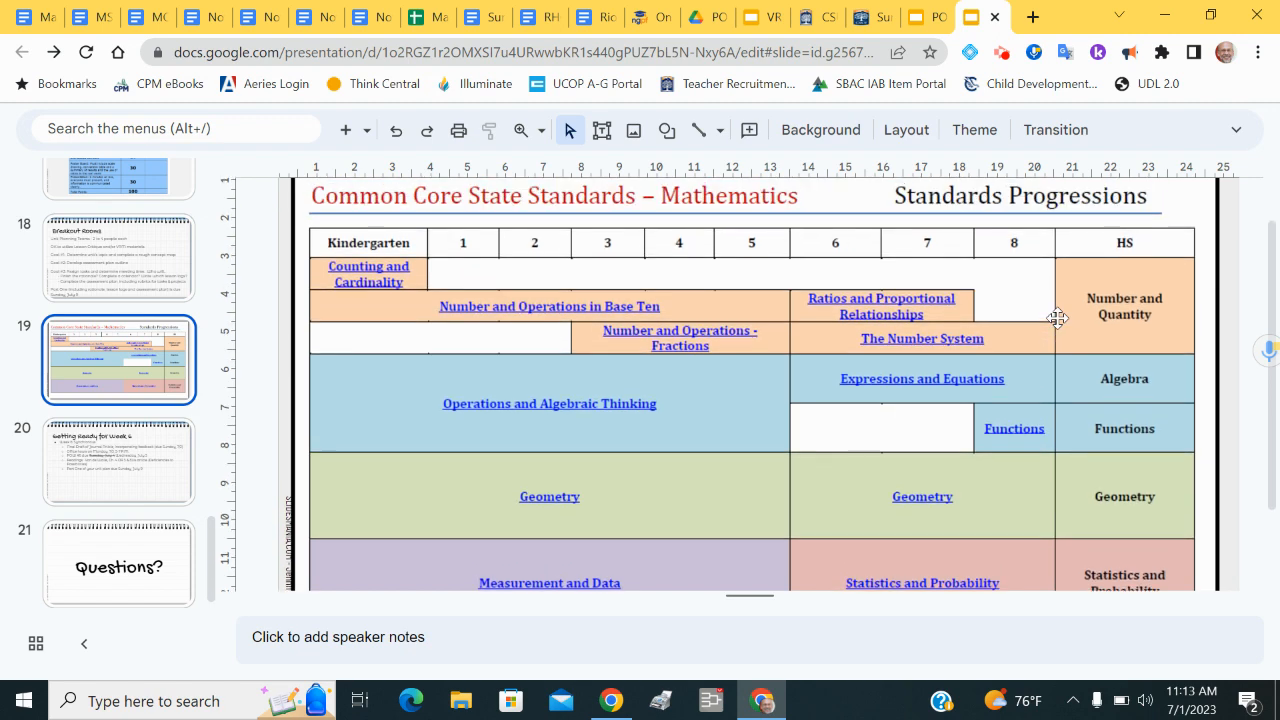
- Scroll slide 19 to reveal the standards table down to Measurement and Data
scroll(up, 3)
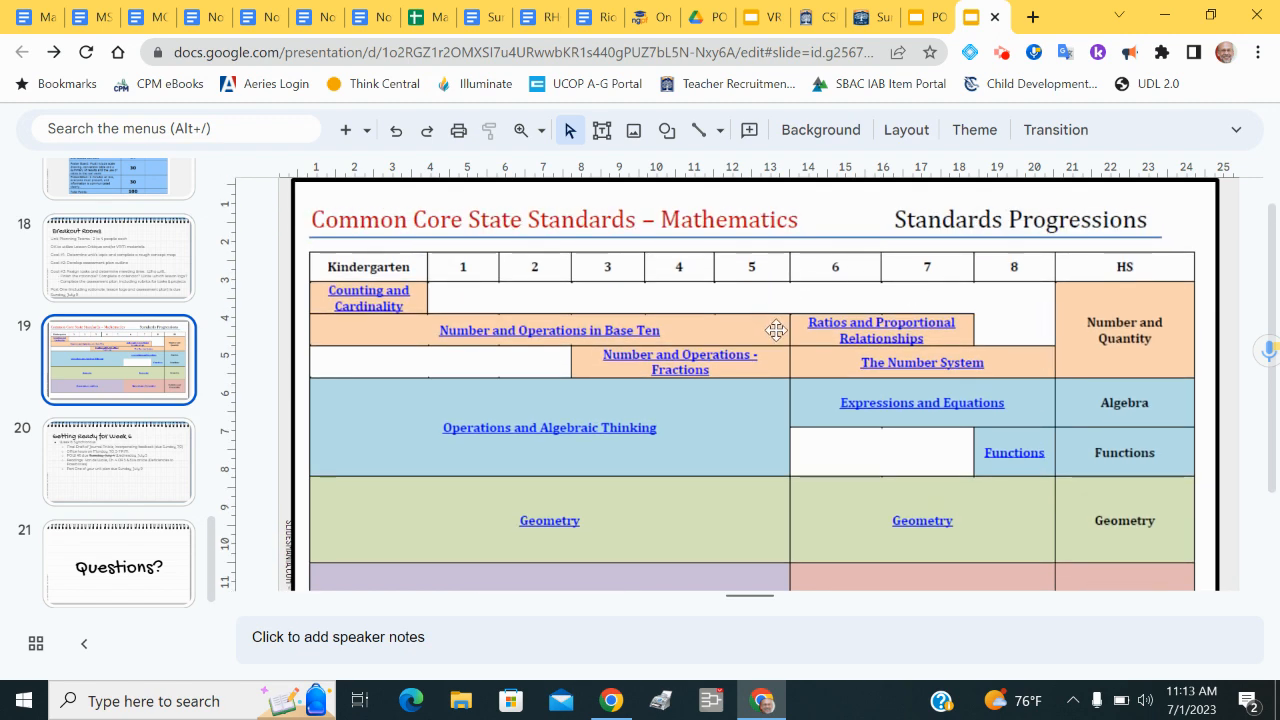
scroll(down, 3)
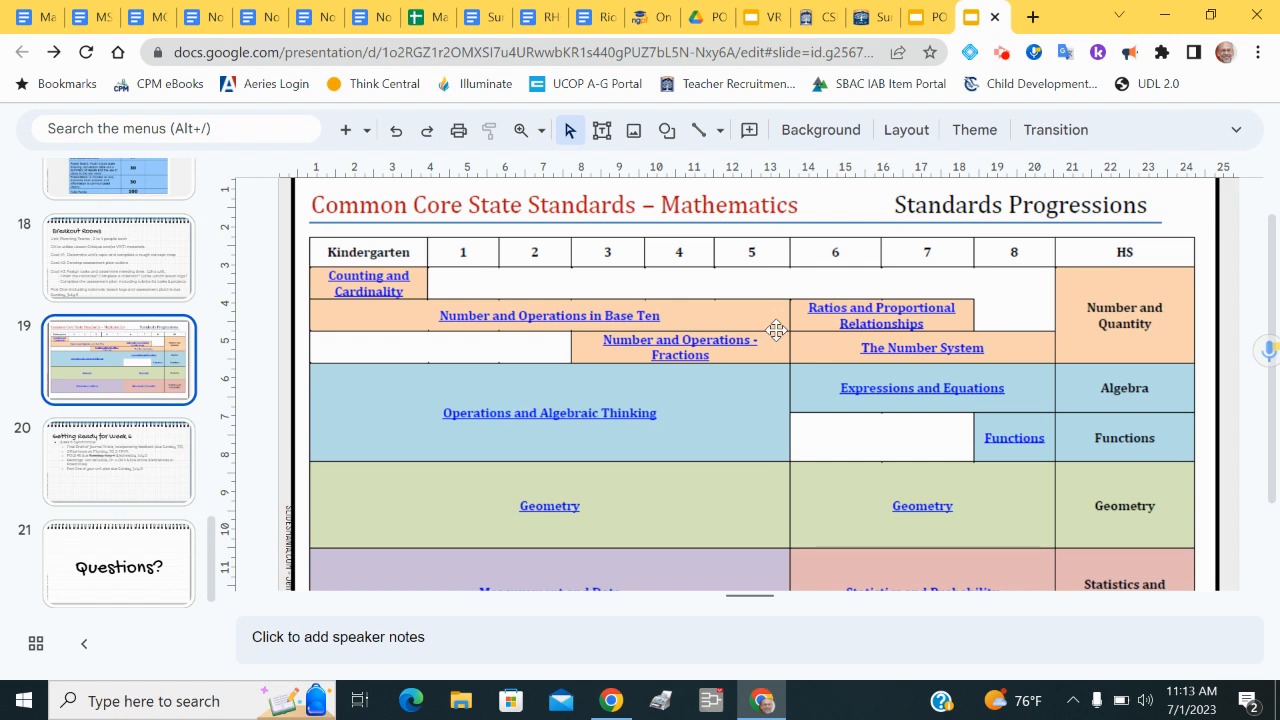
scroll(down, 3)
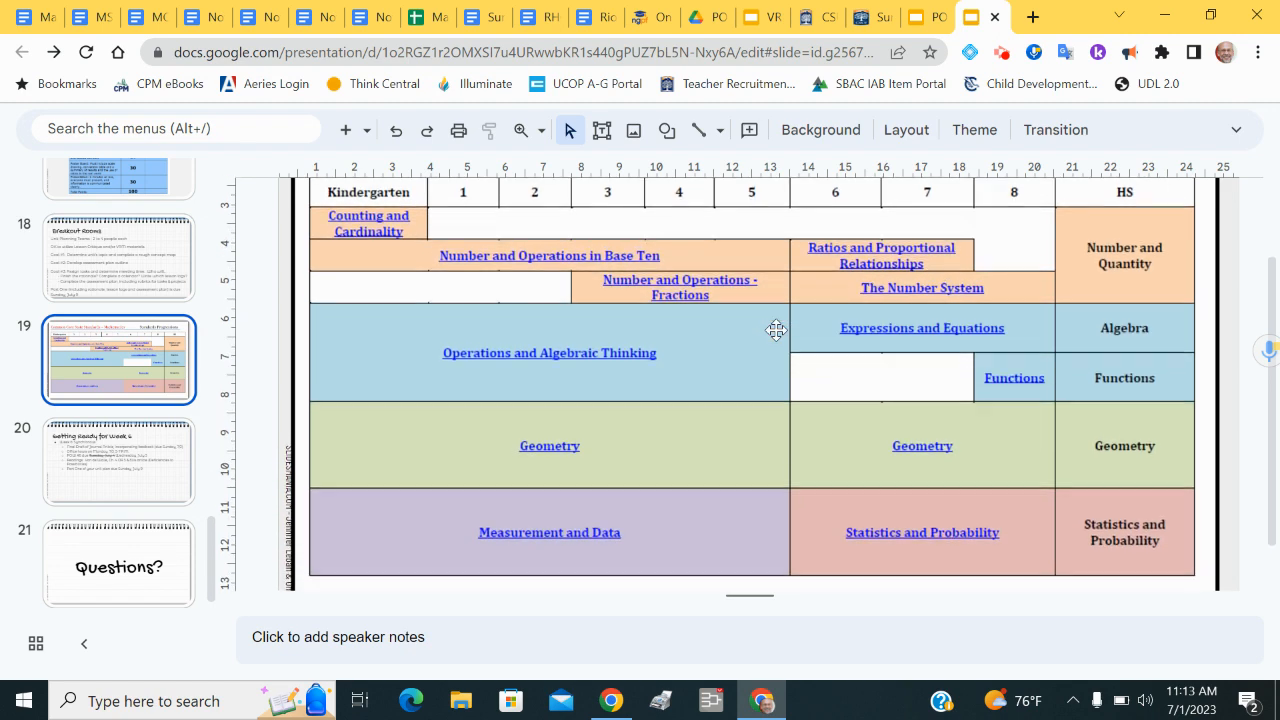
mouse_move(930, 236)
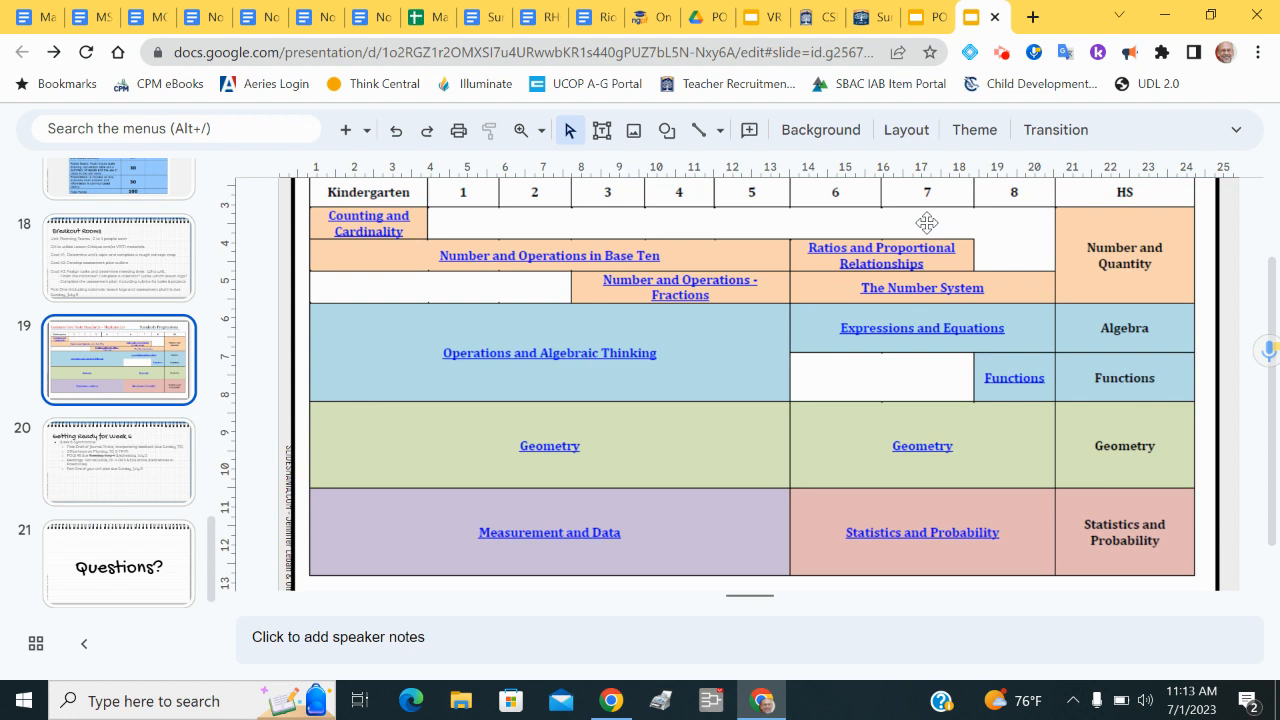
mouse_move(916, 232)
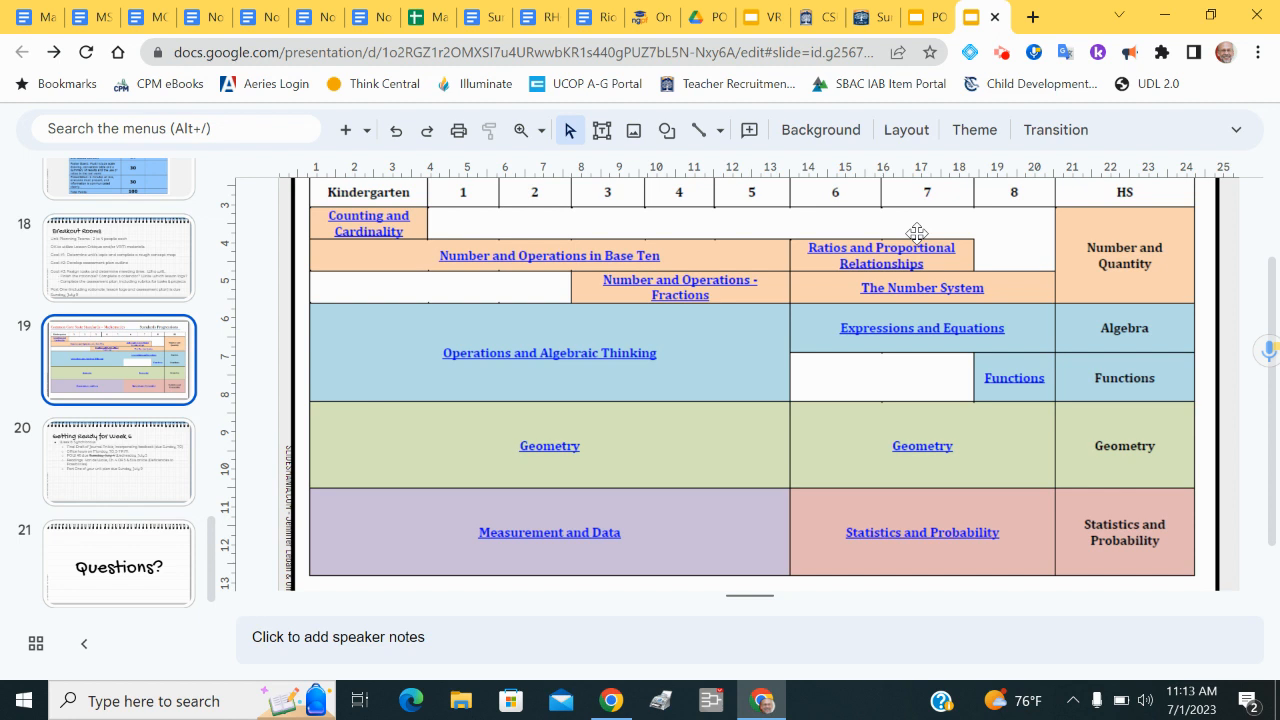
mouse_move(884, 292)
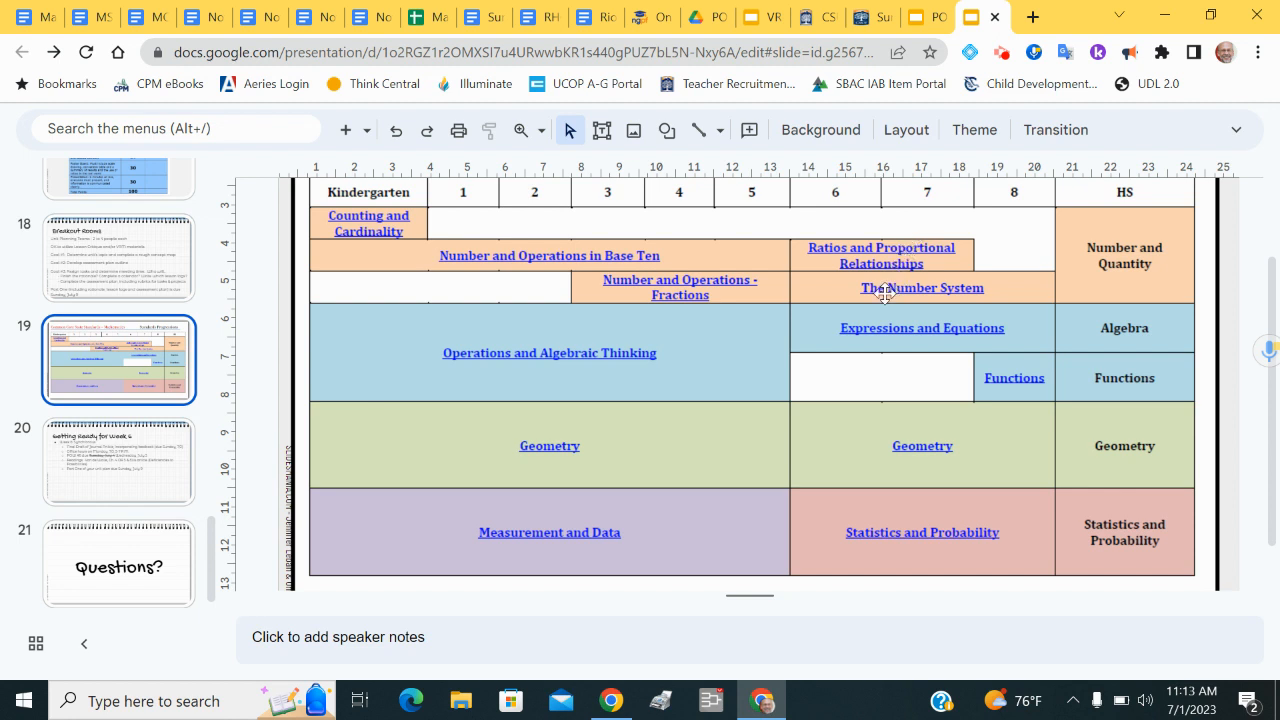
mouse_move(852, 292)
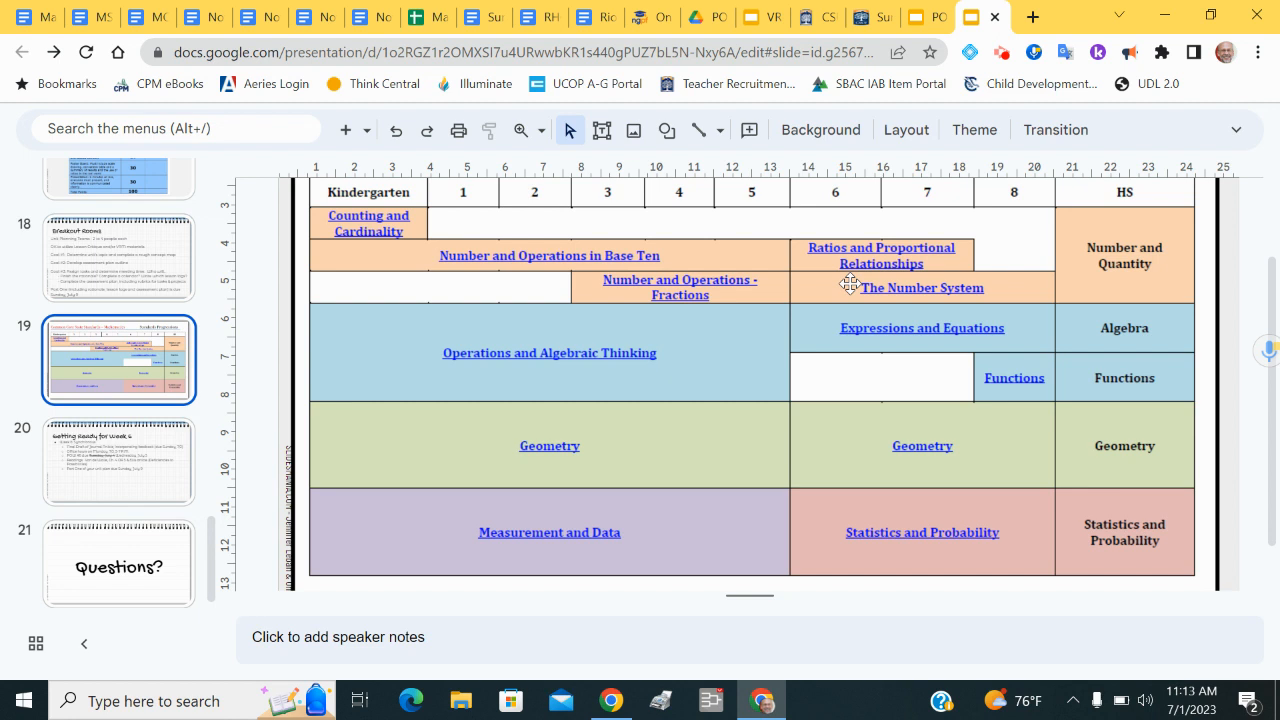
mouse_move(896, 288)
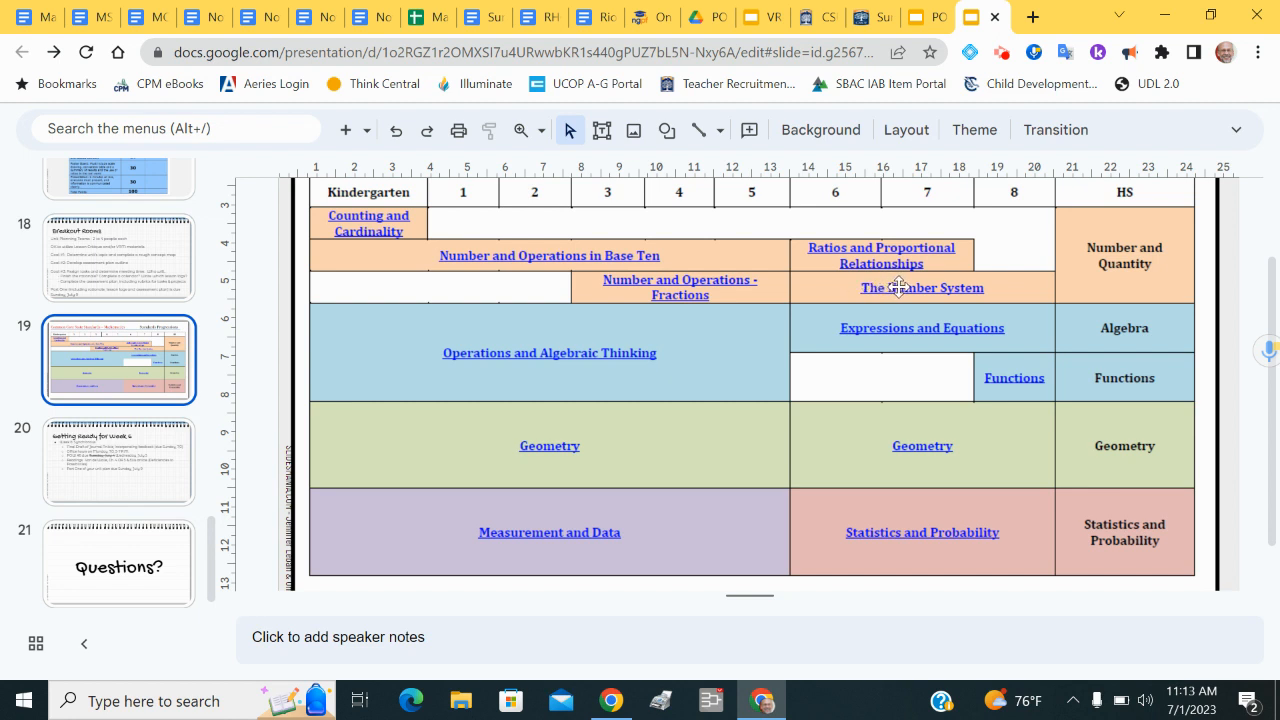
mouse_move(976, 326)
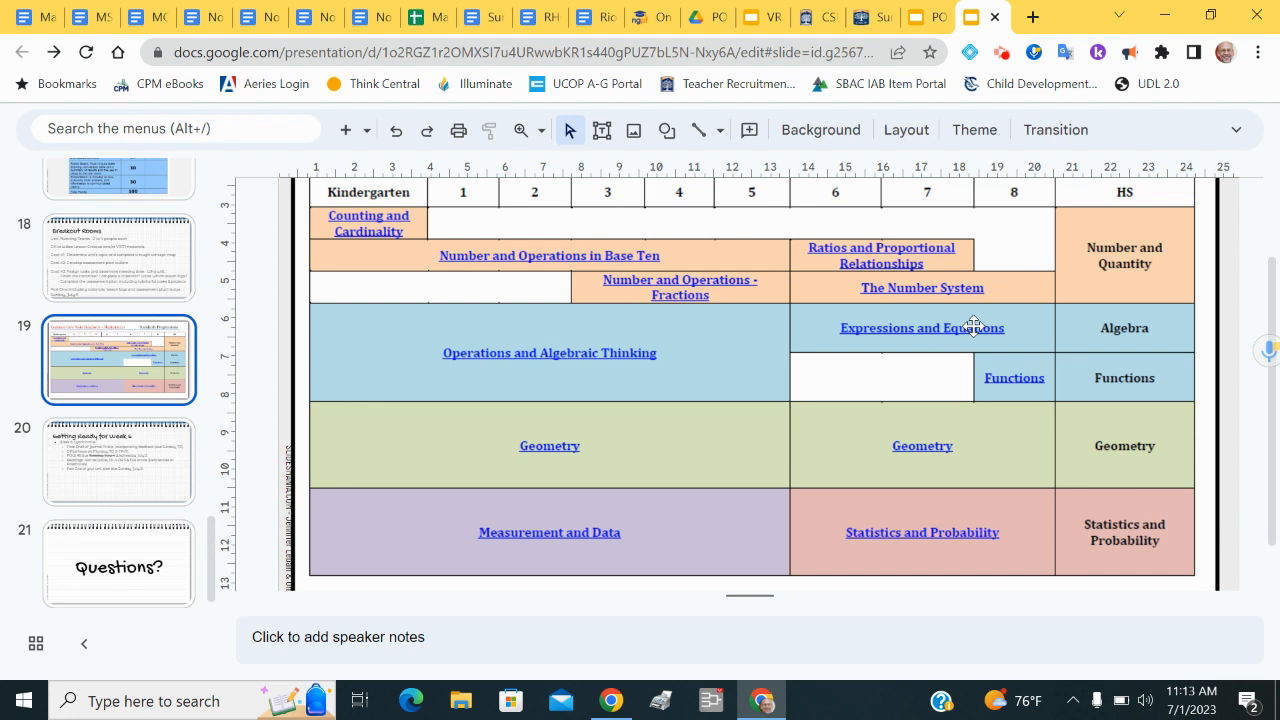
mouse_move(984, 344)
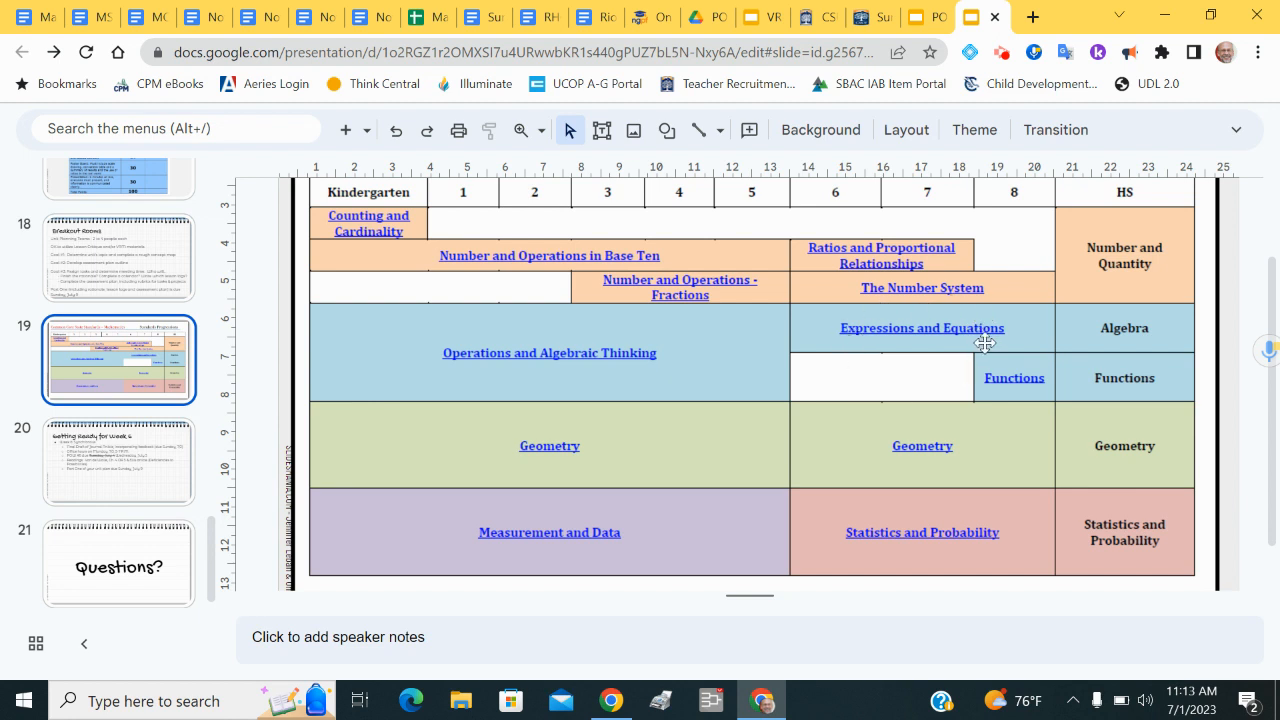
mouse_move(982, 324)
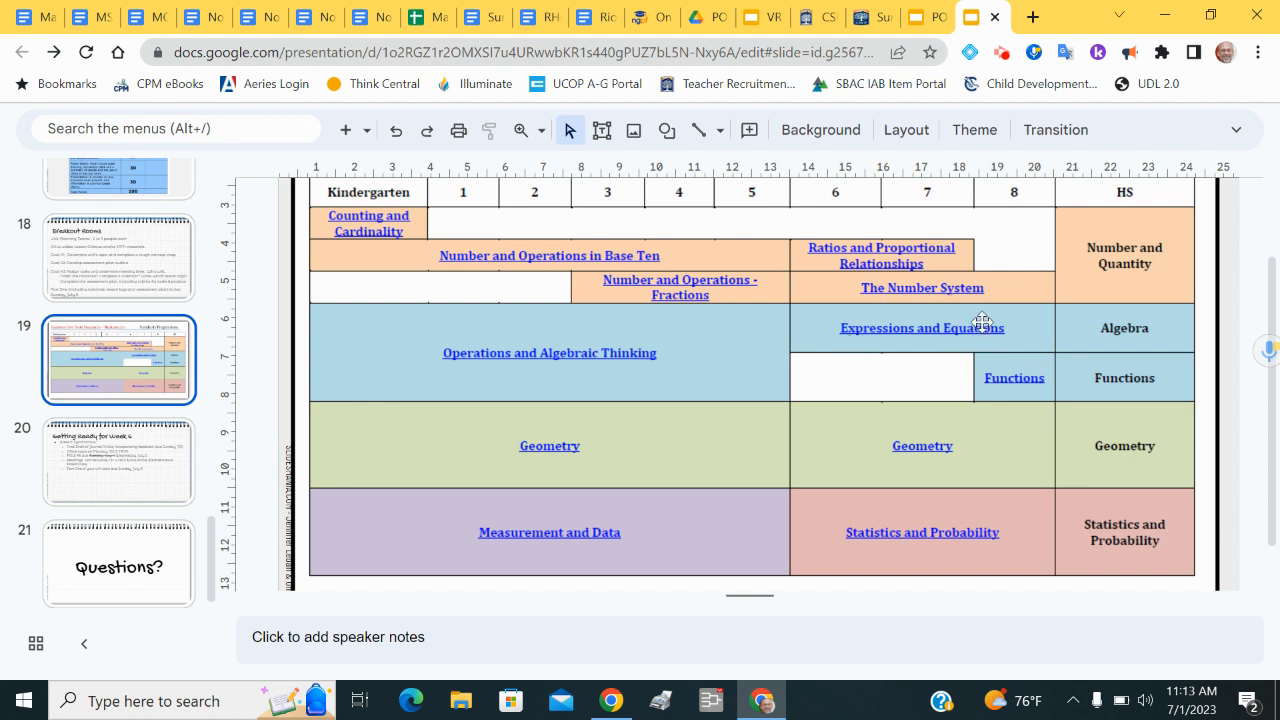
mouse_move(940, 336)
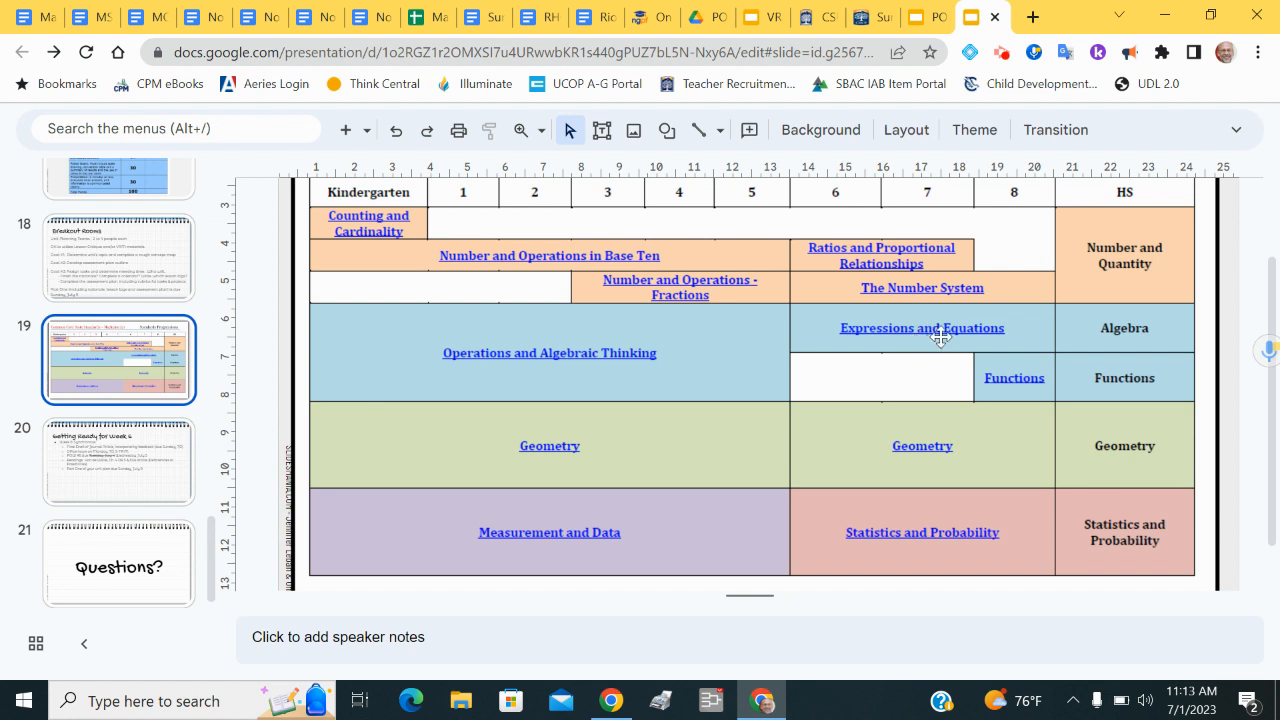
mouse_move(918, 386)
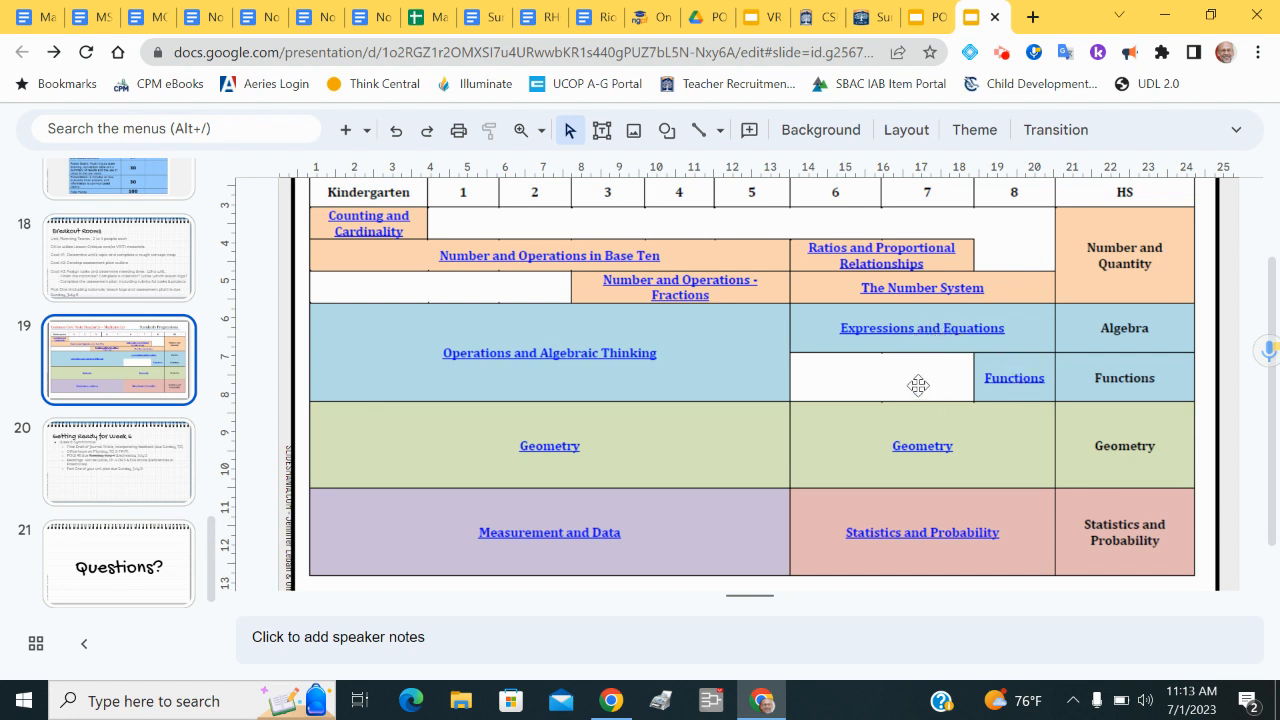
mouse_move(856, 442)
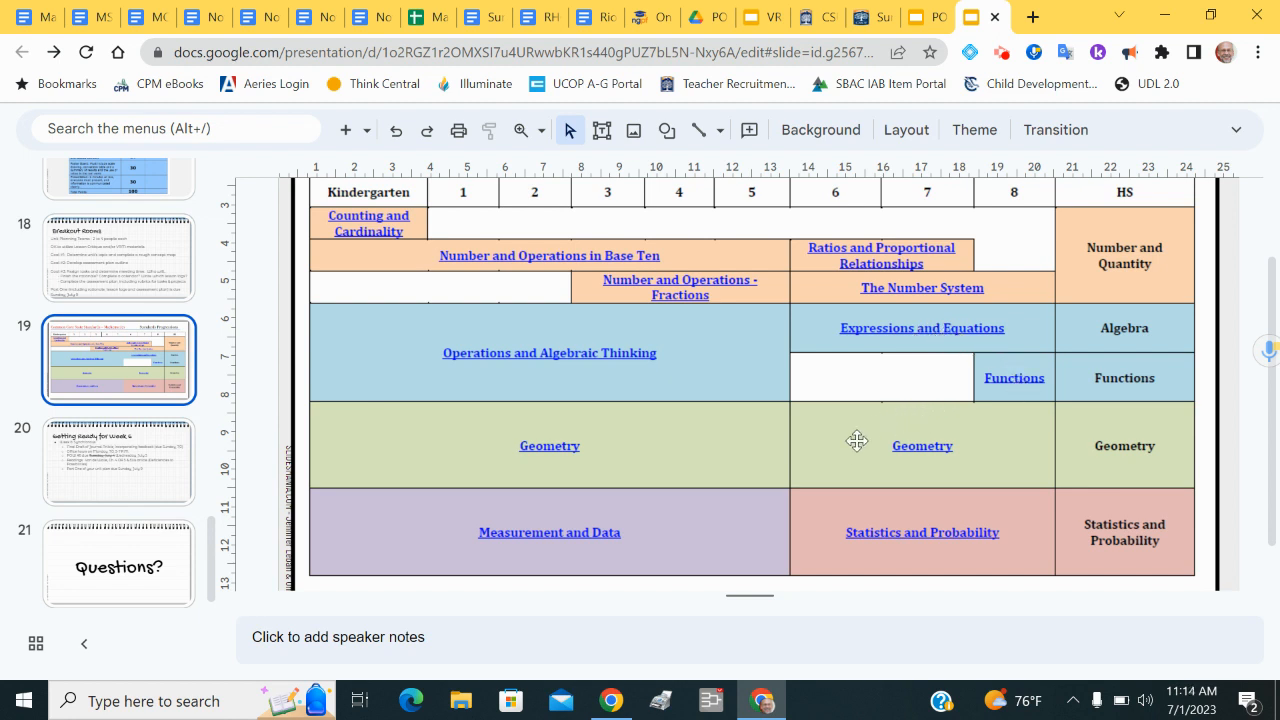
mouse_move(980, 430)
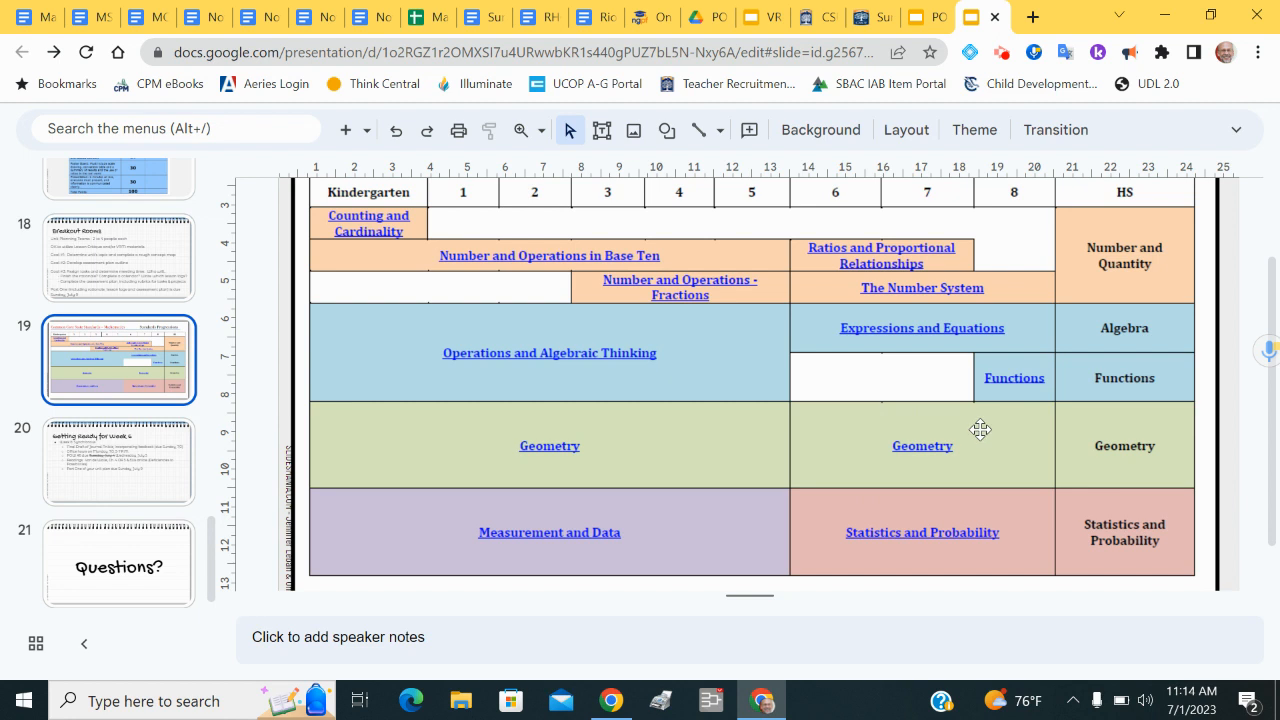
mouse_move(842, 500)
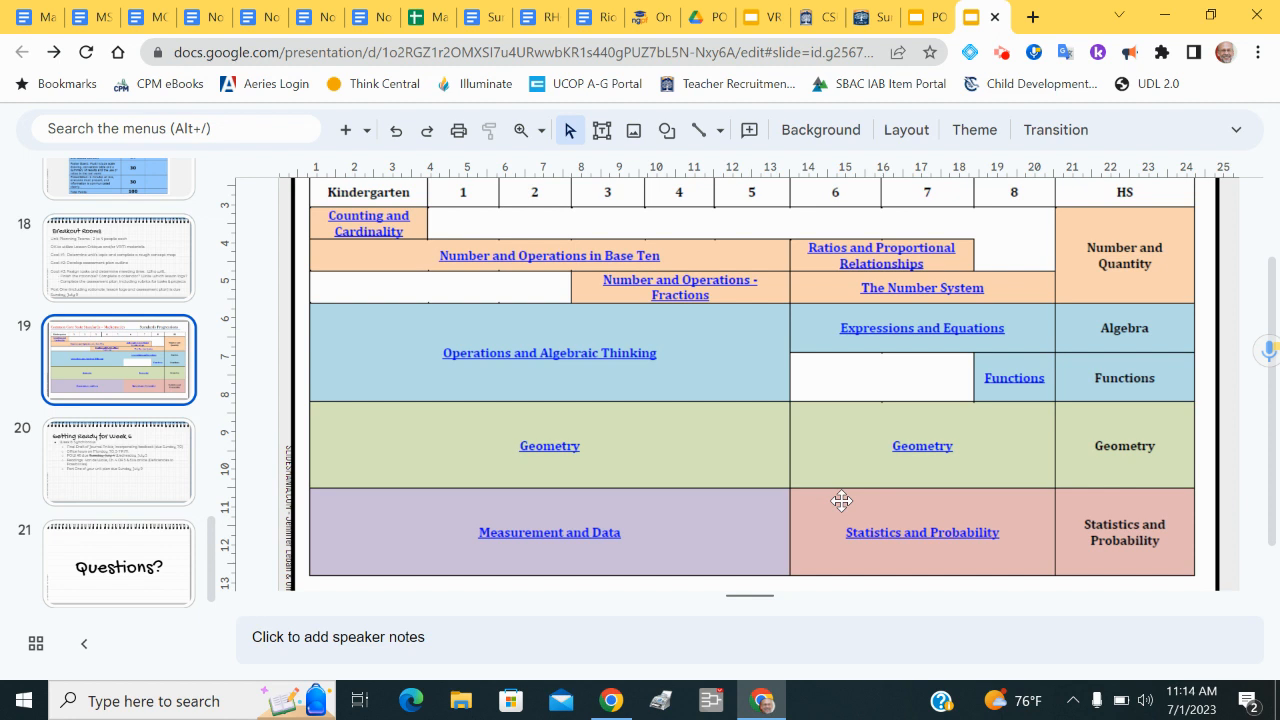
mouse_move(980, 564)
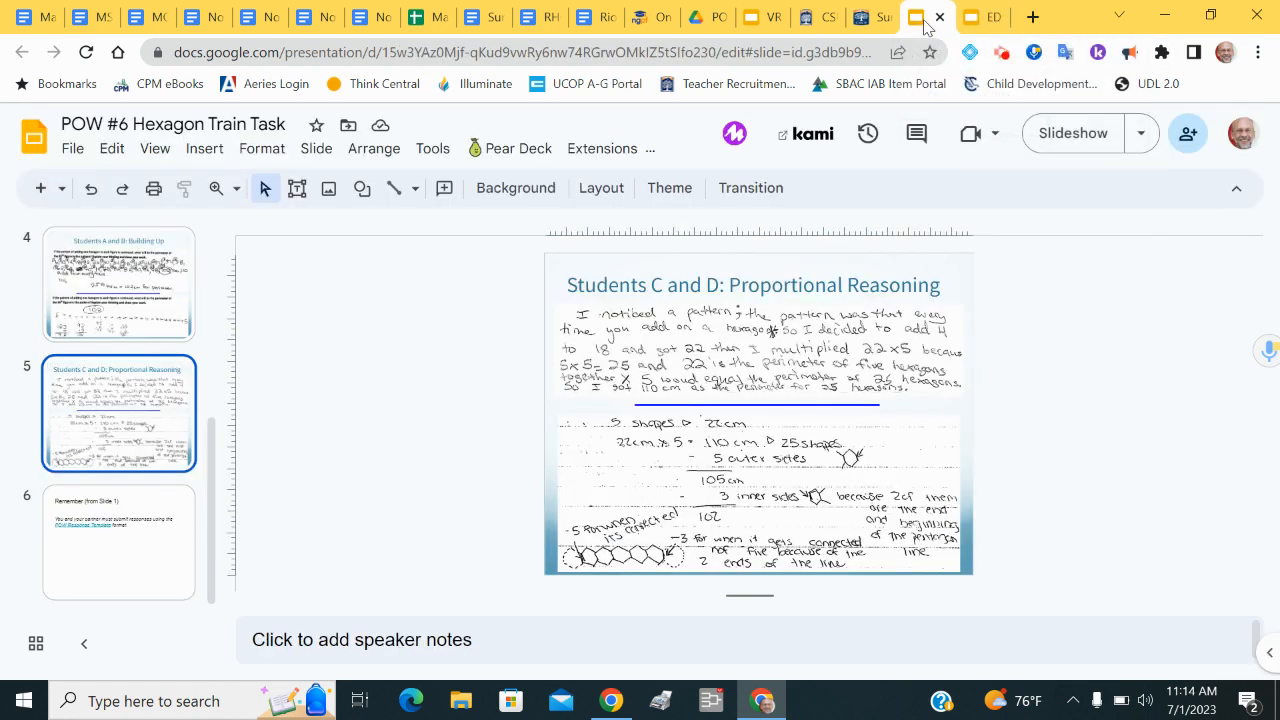
scroll(up, 3)
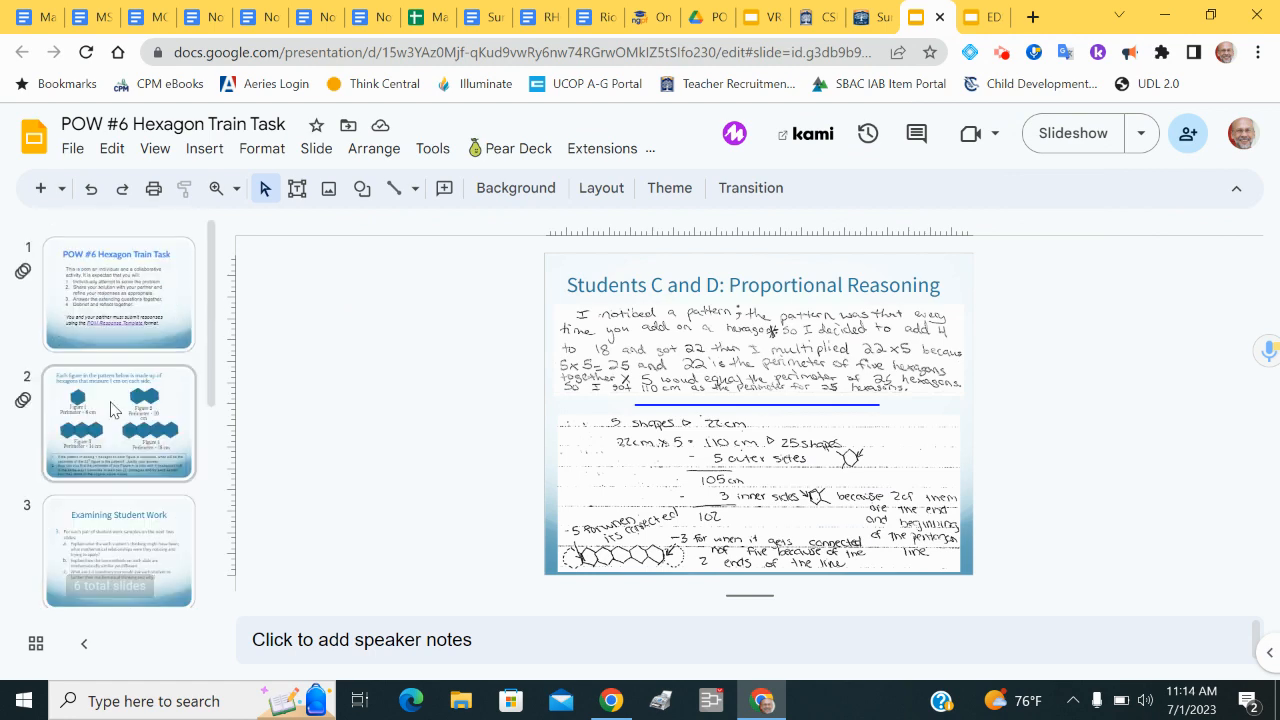
click(118, 420)
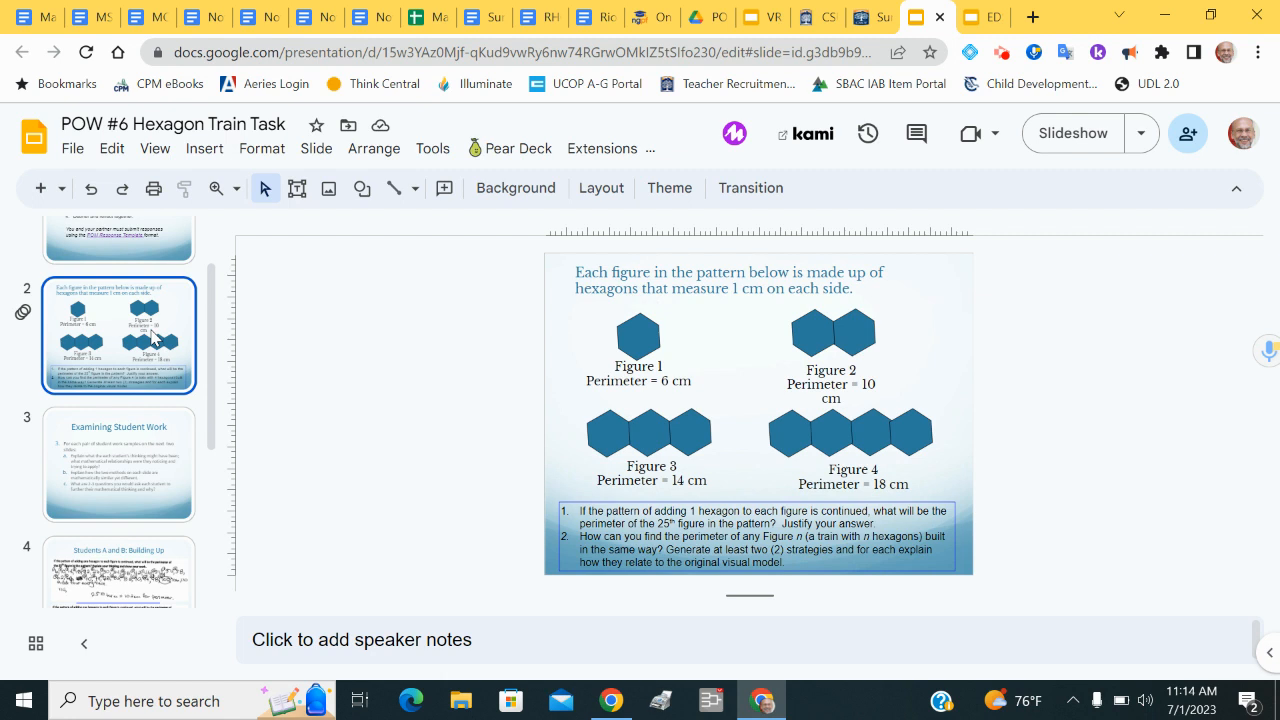
mouse_move(762, 366)
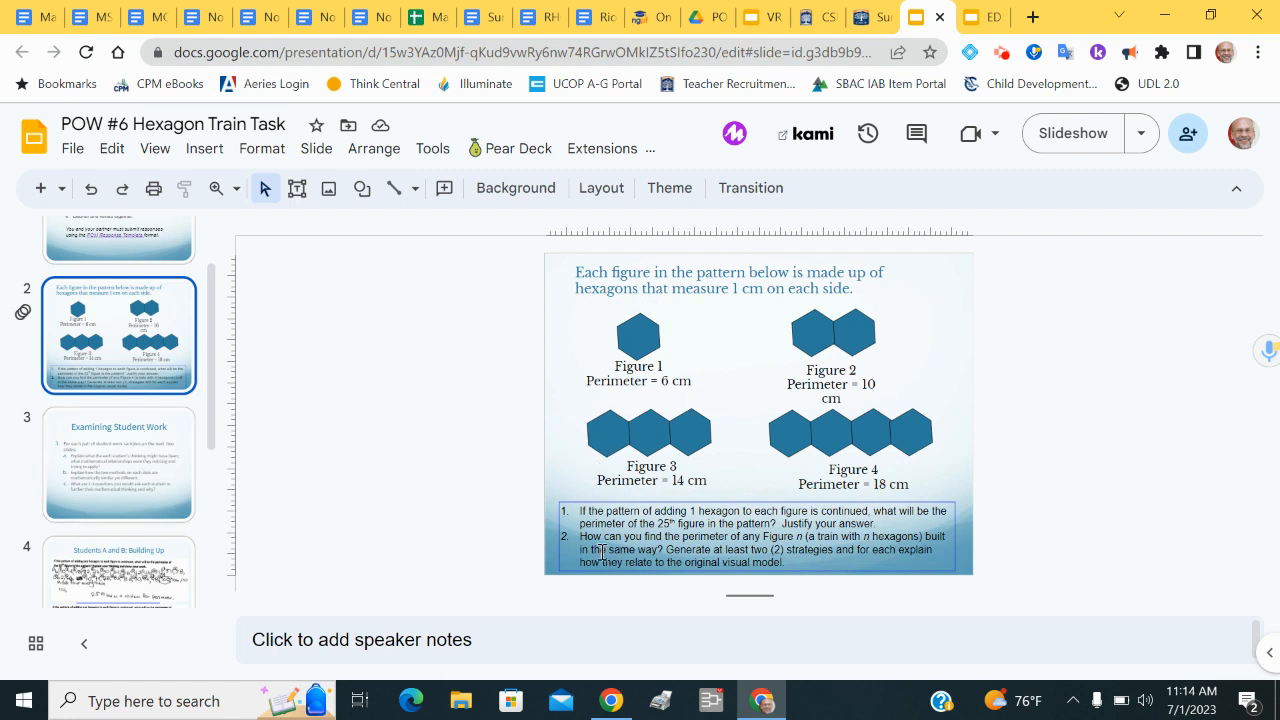
click(118, 464)
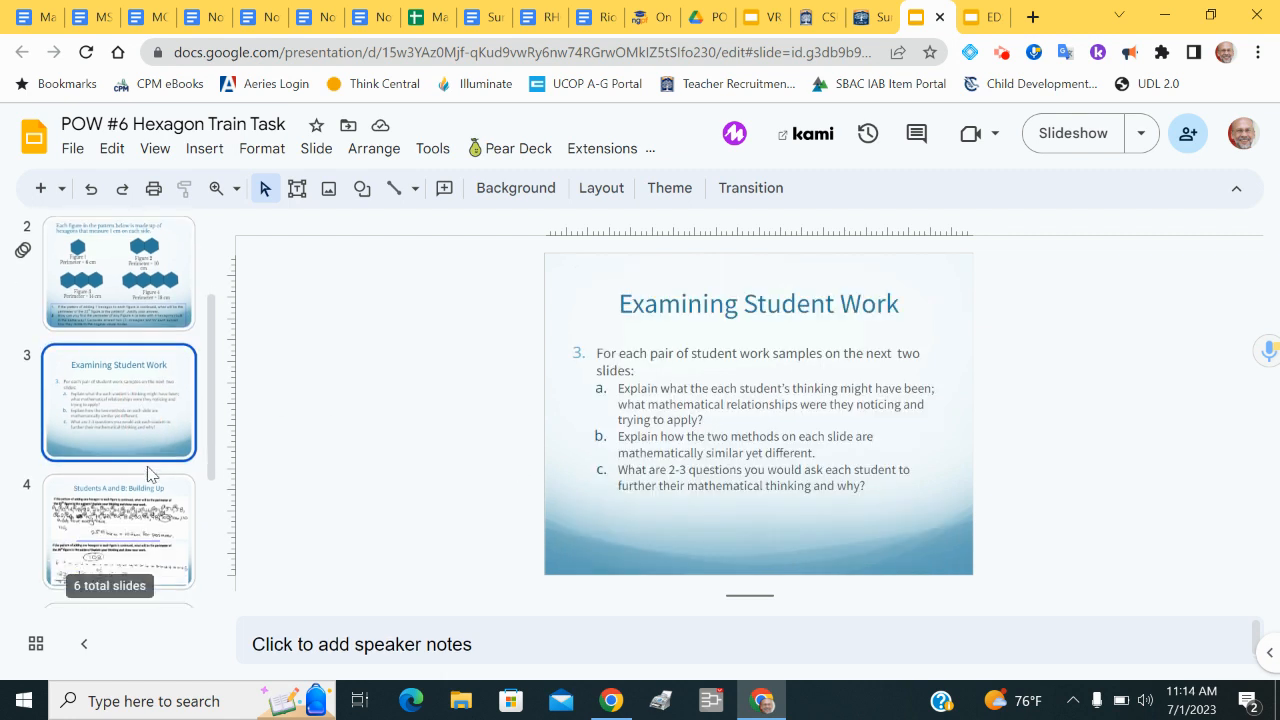
scroll(down, 3)
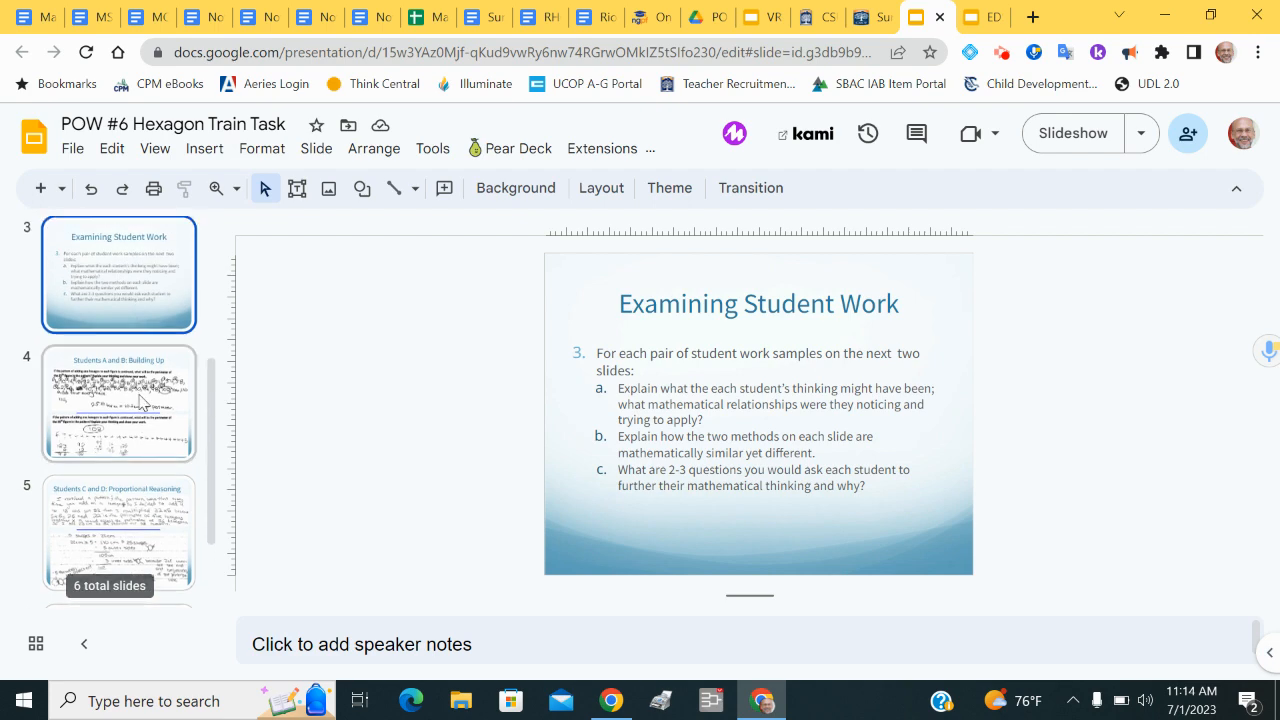
click(118, 532)
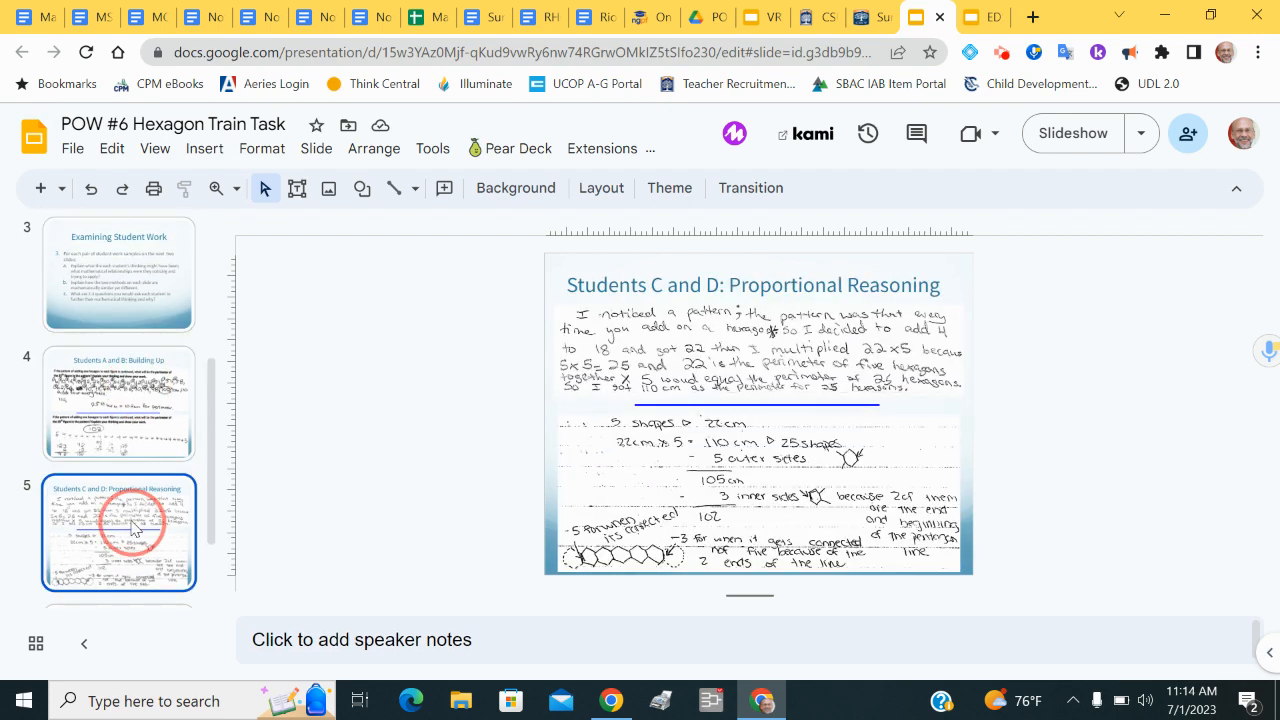
scroll(down, 3)
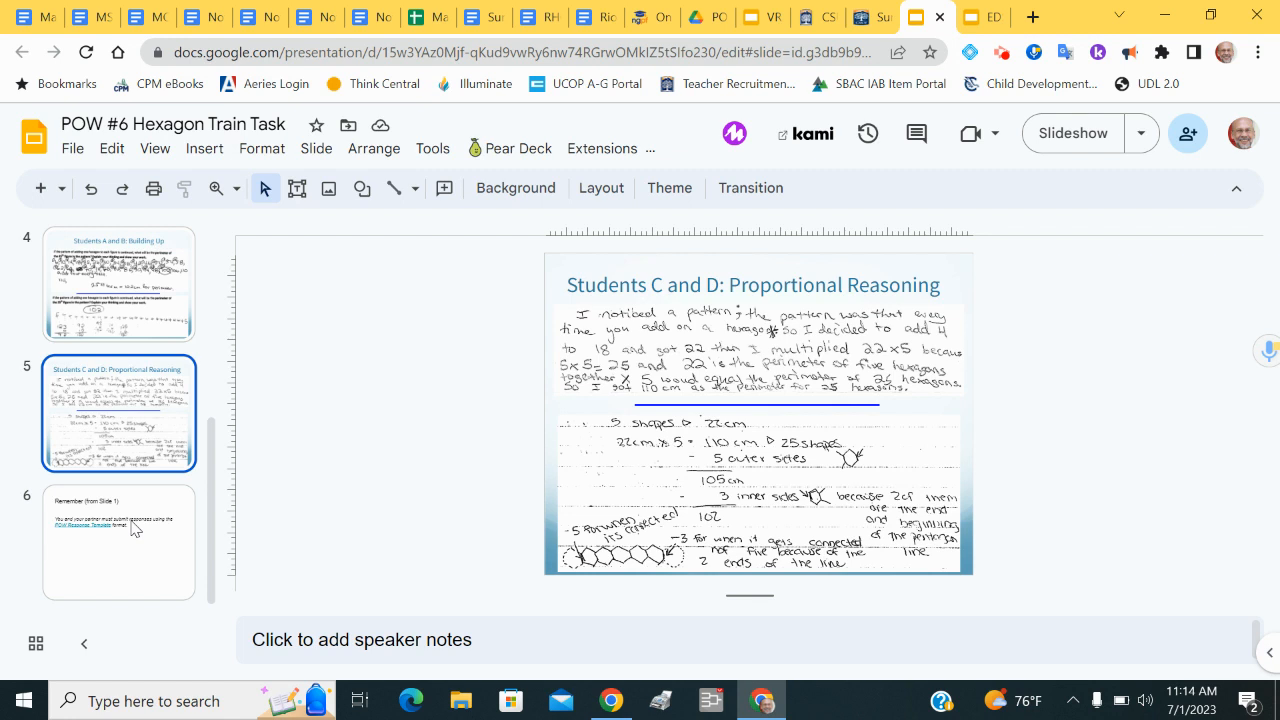
mouse_move(866, 114)
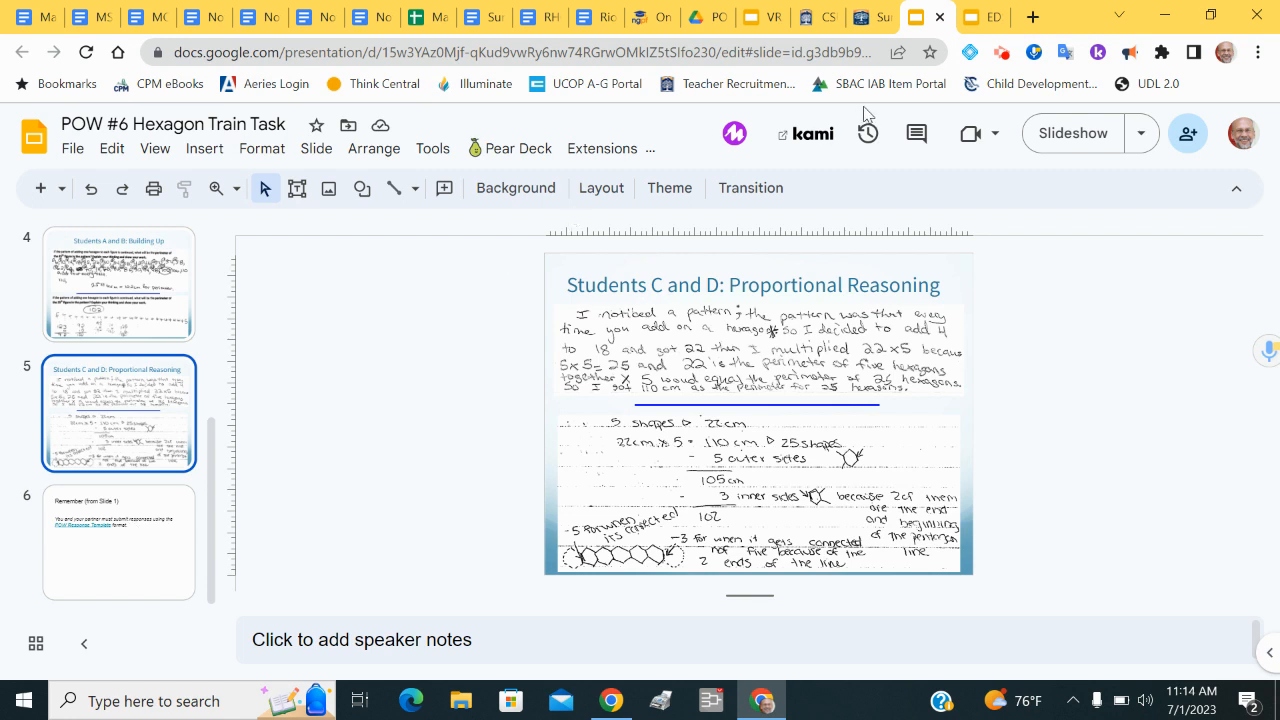
mouse_move(932, 184)
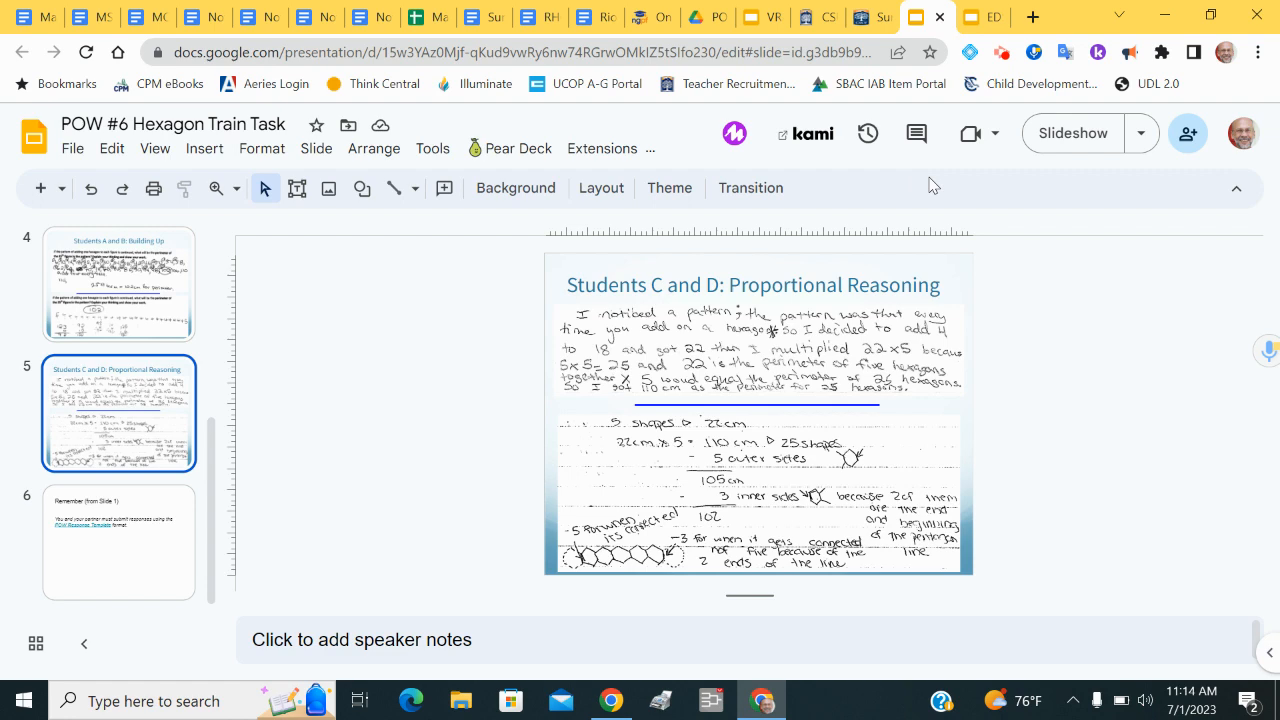
click(804, 16)
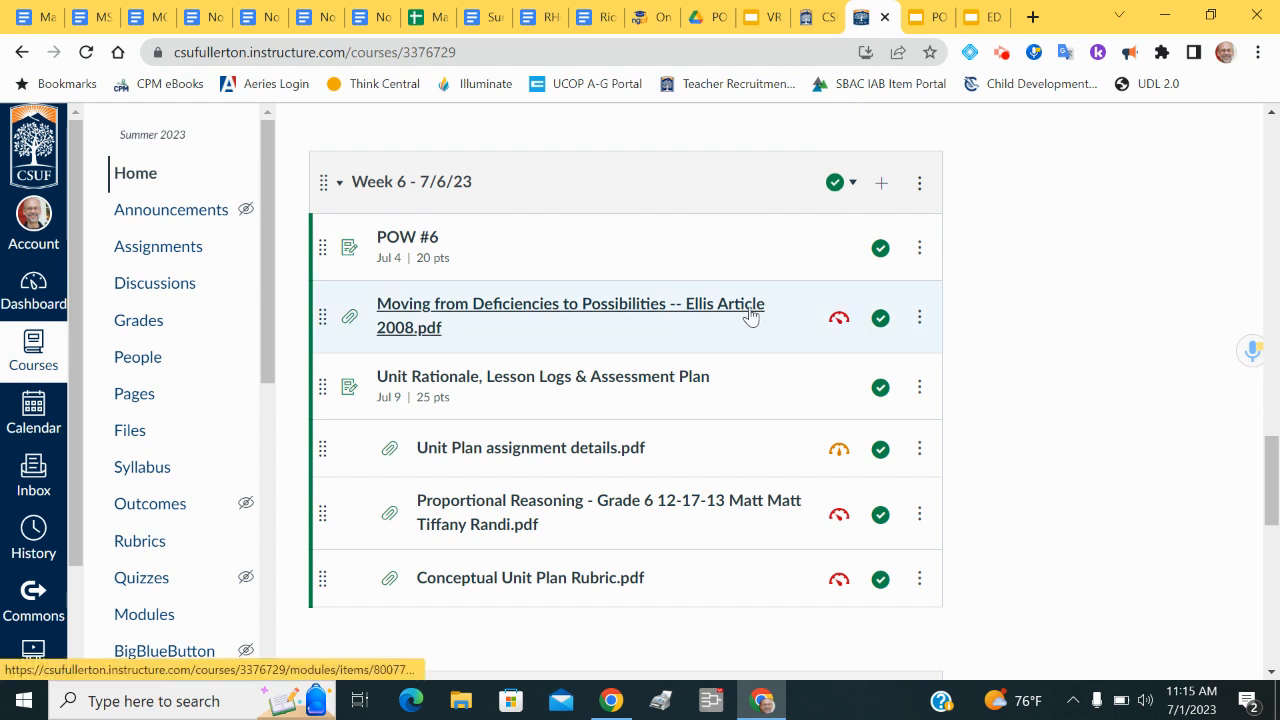
mouse_move(644, 332)
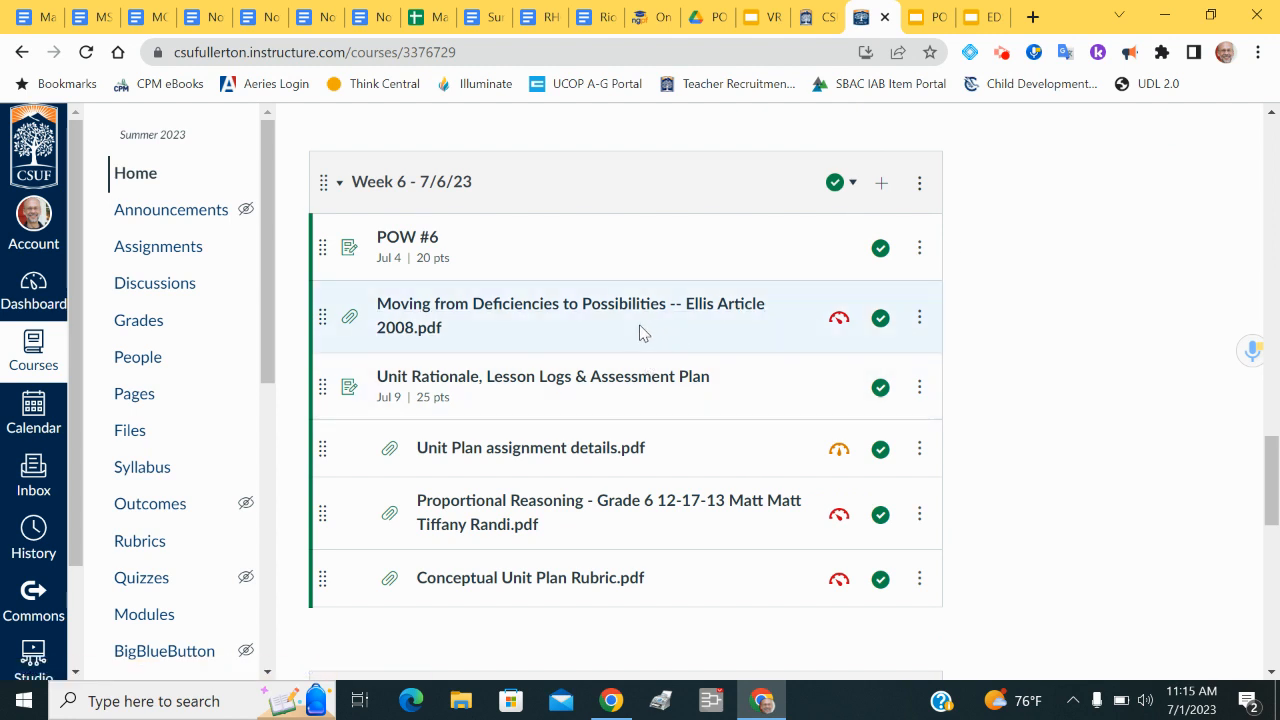
mouse_move(720, 332)
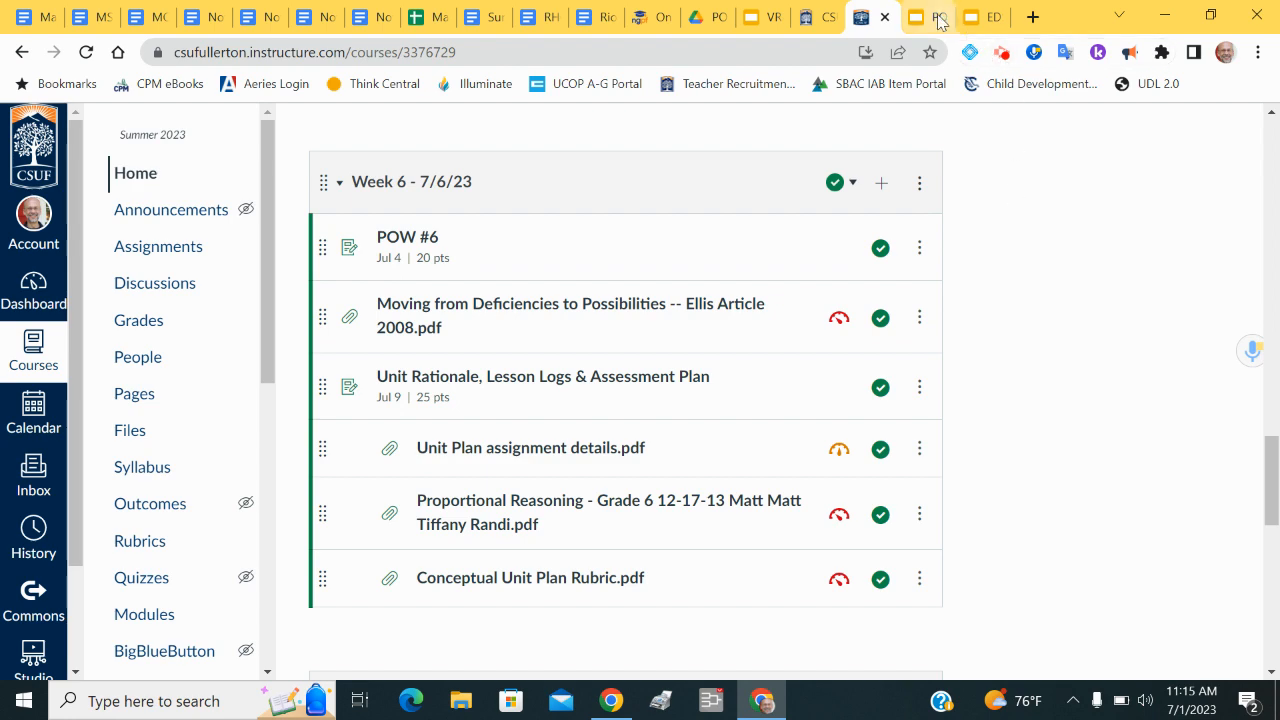
- Return from Canvas to the course overview presentation on slide 19
click(924, 16)
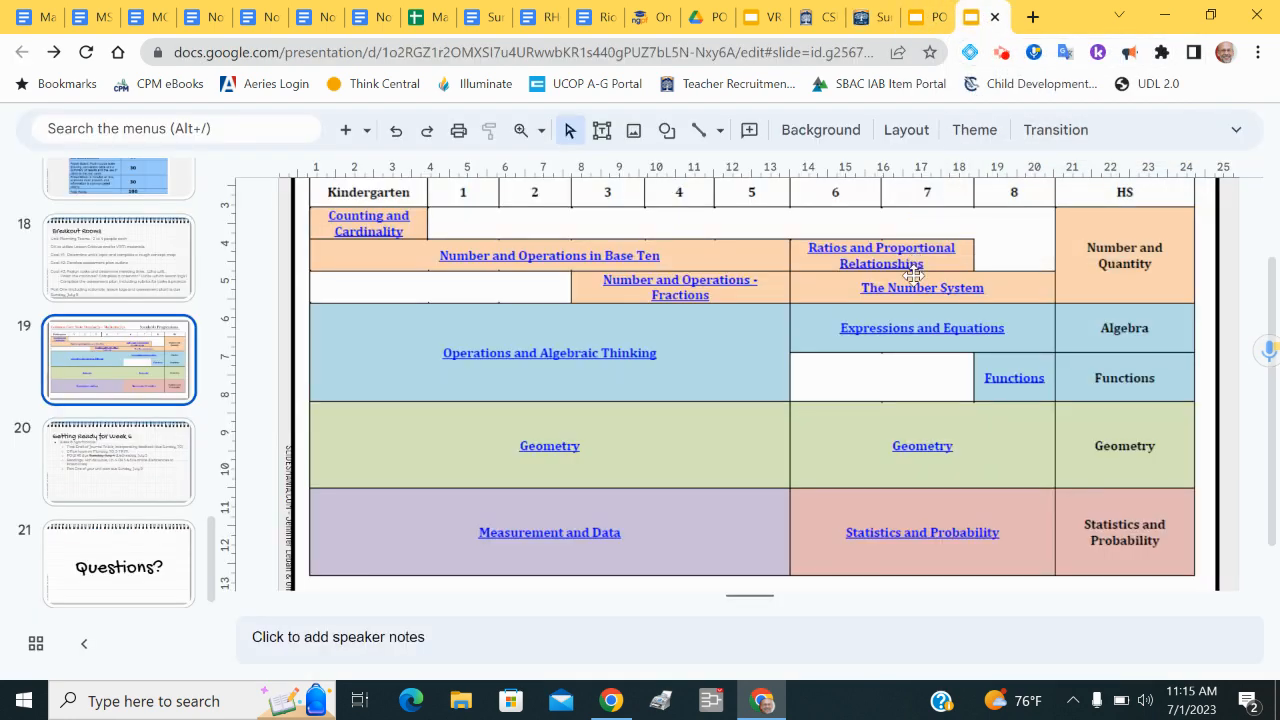
- Show slide 20, 'Getting Ready for Week 6', from the filmstrip
click(118, 460)
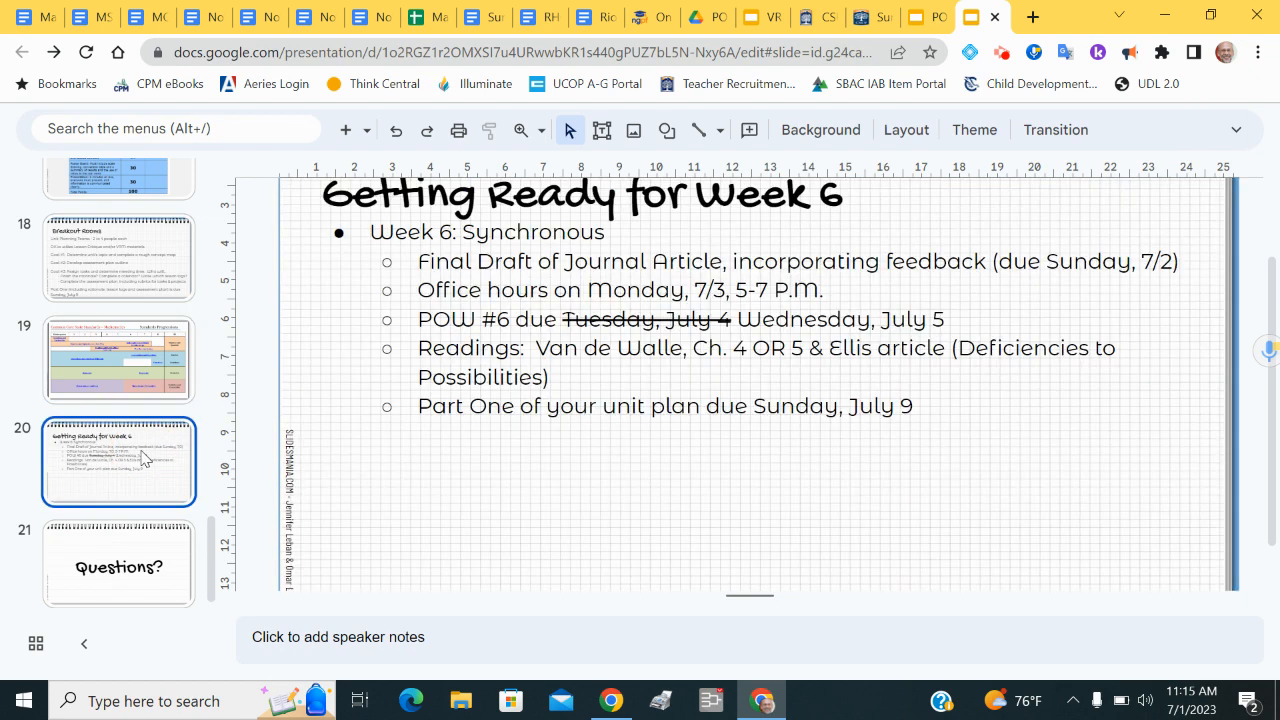
mouse_move(734, 428)
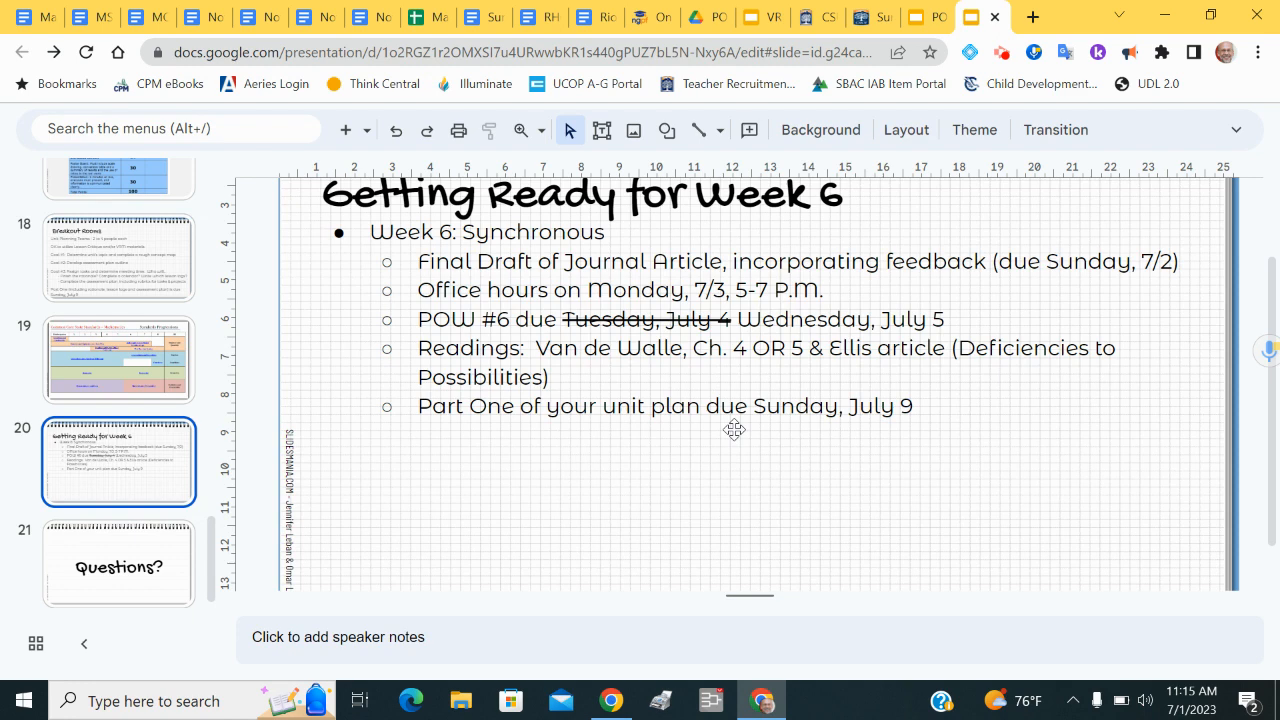
mouse_move(886, 344)
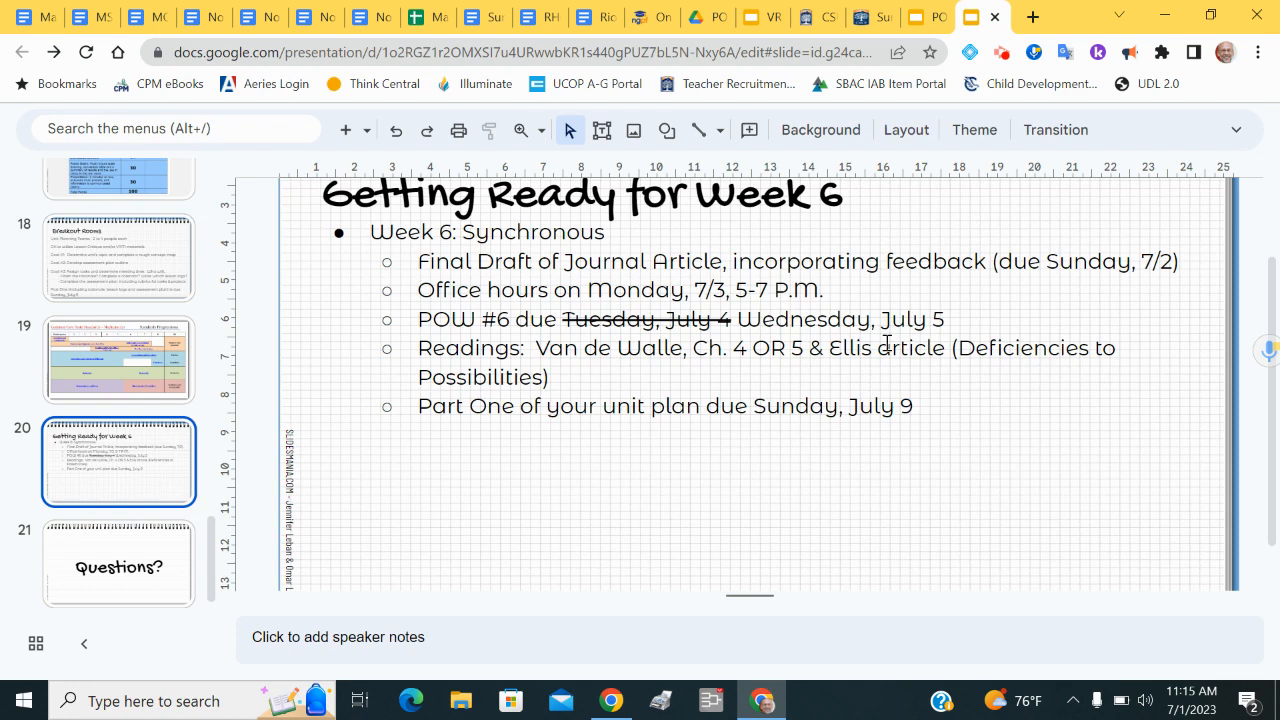
mouse_move(760, 344)
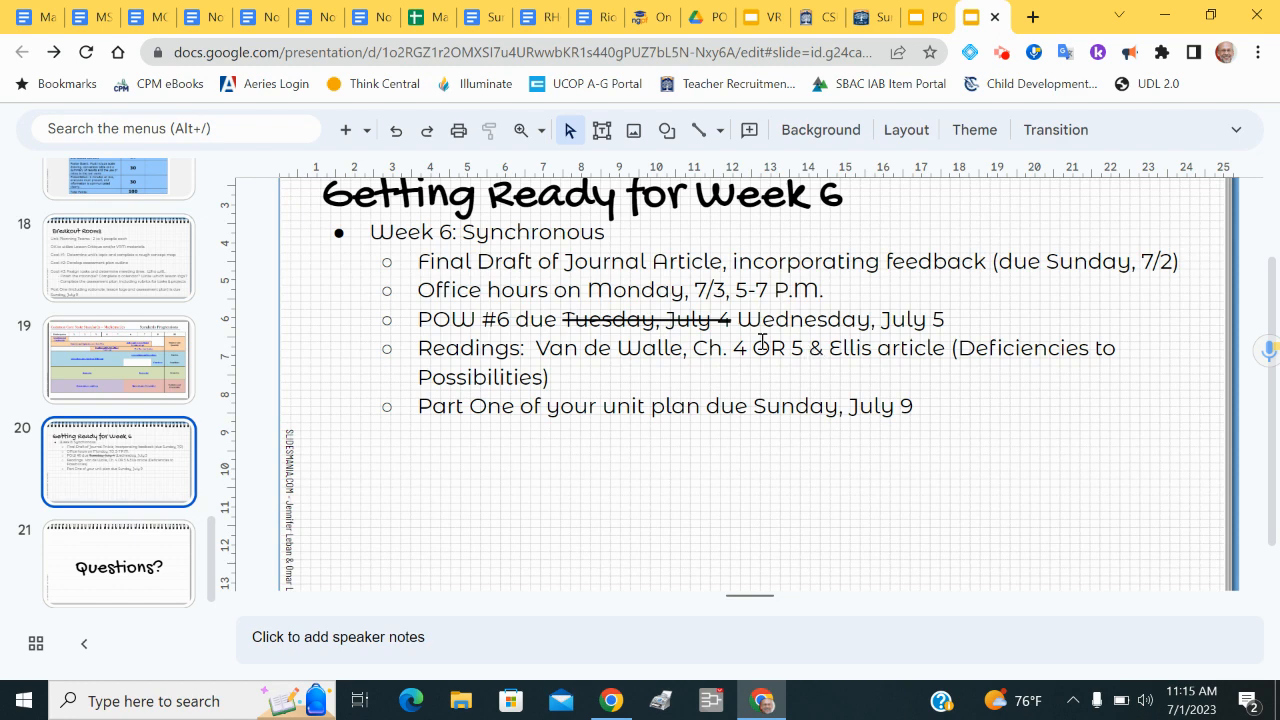
mouse_move(736, 356)
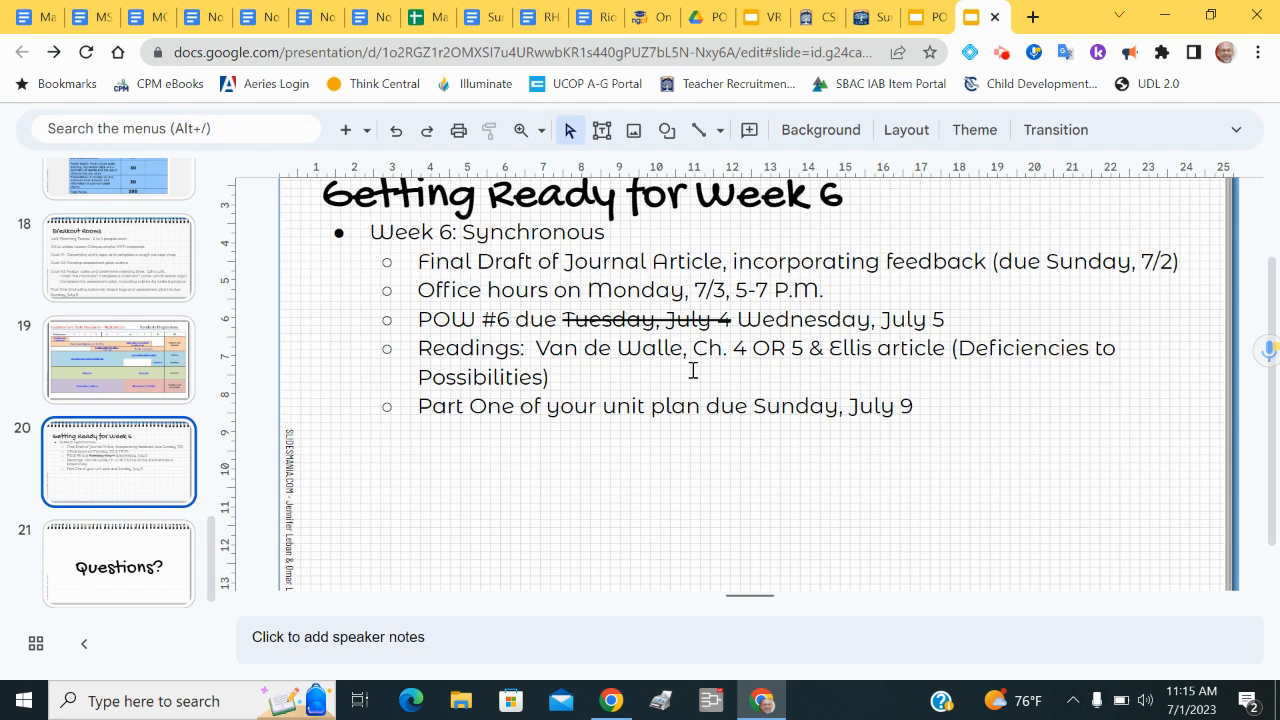
mouse_move(746, 364)
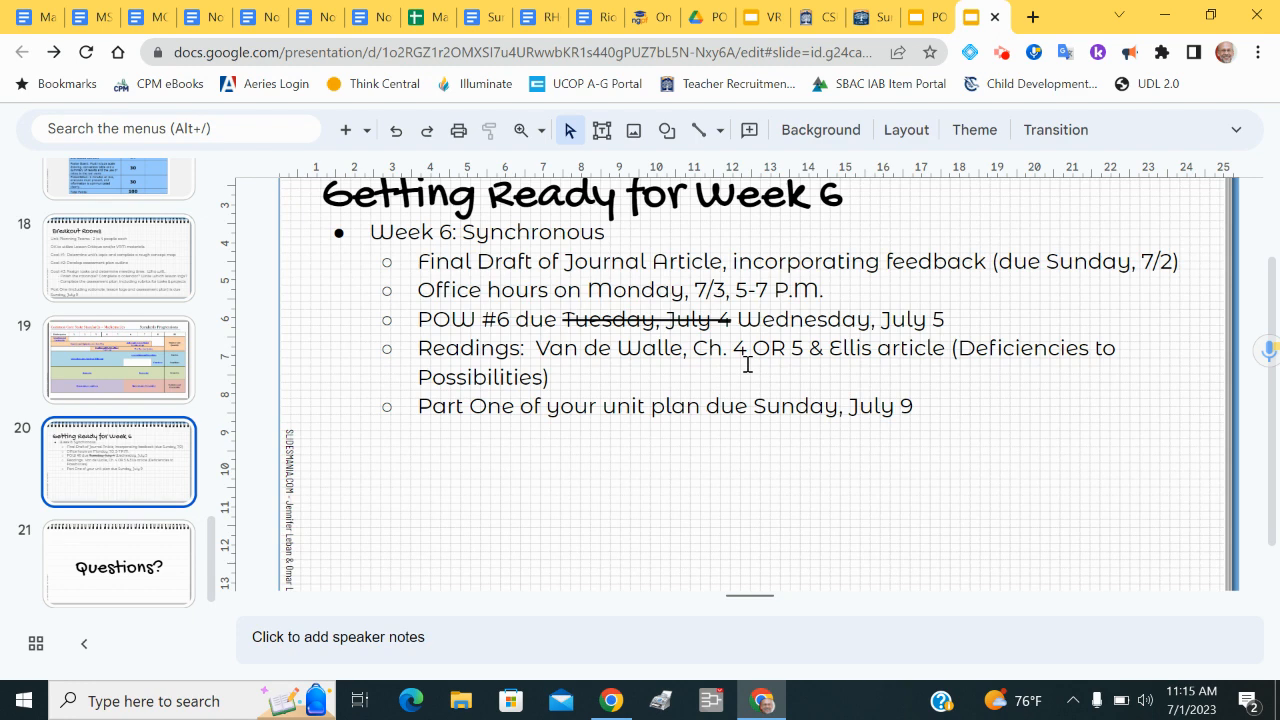
mouse_move(788, 376)
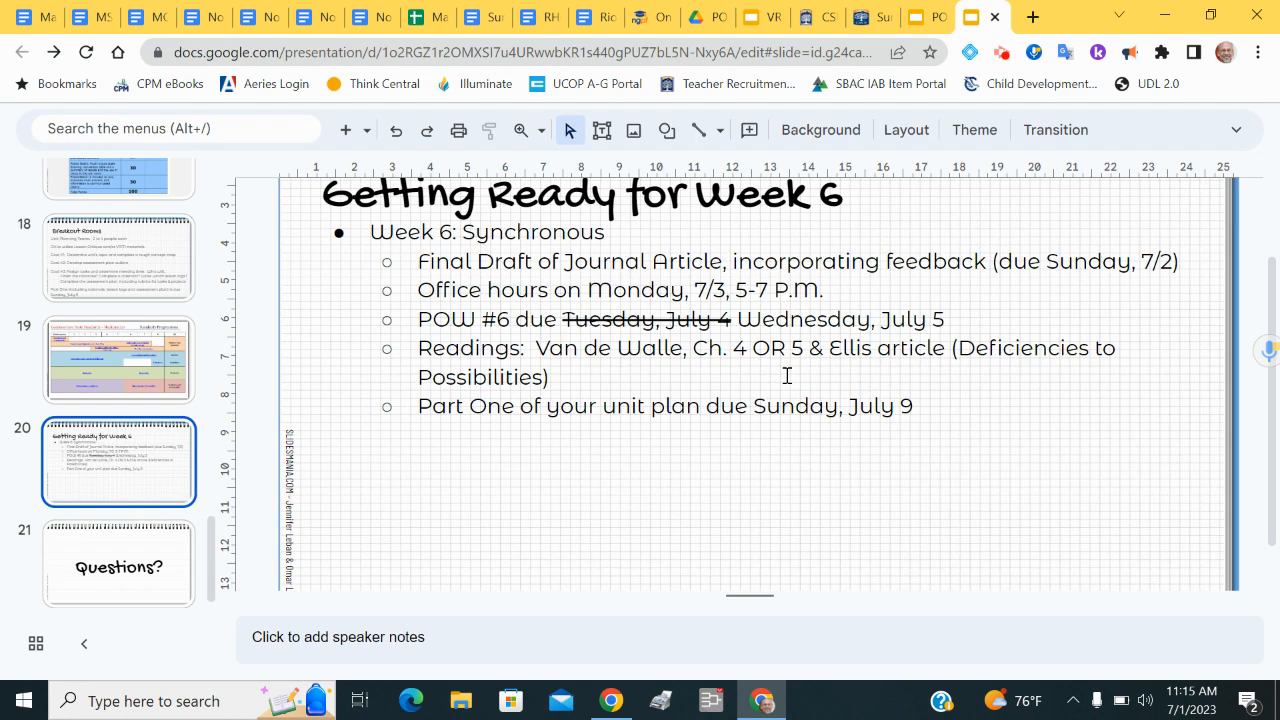
mouse_move(752, 380)
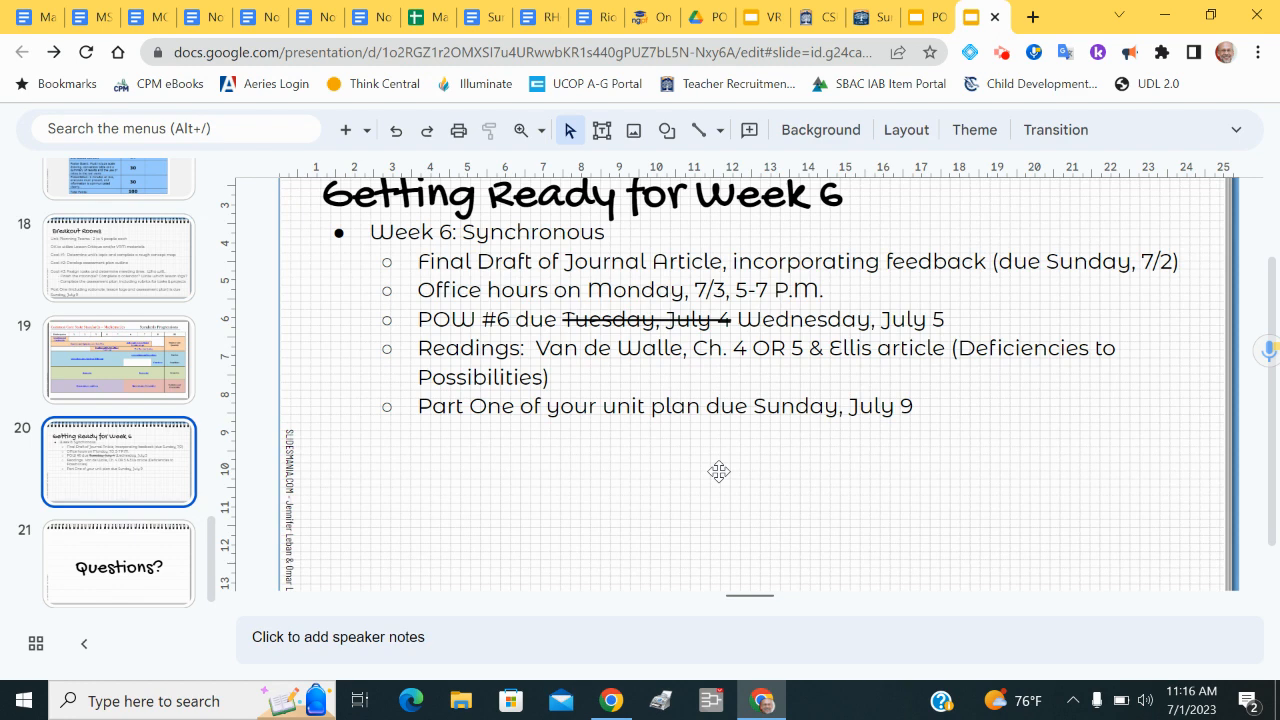
mouse_move(1064, 172)
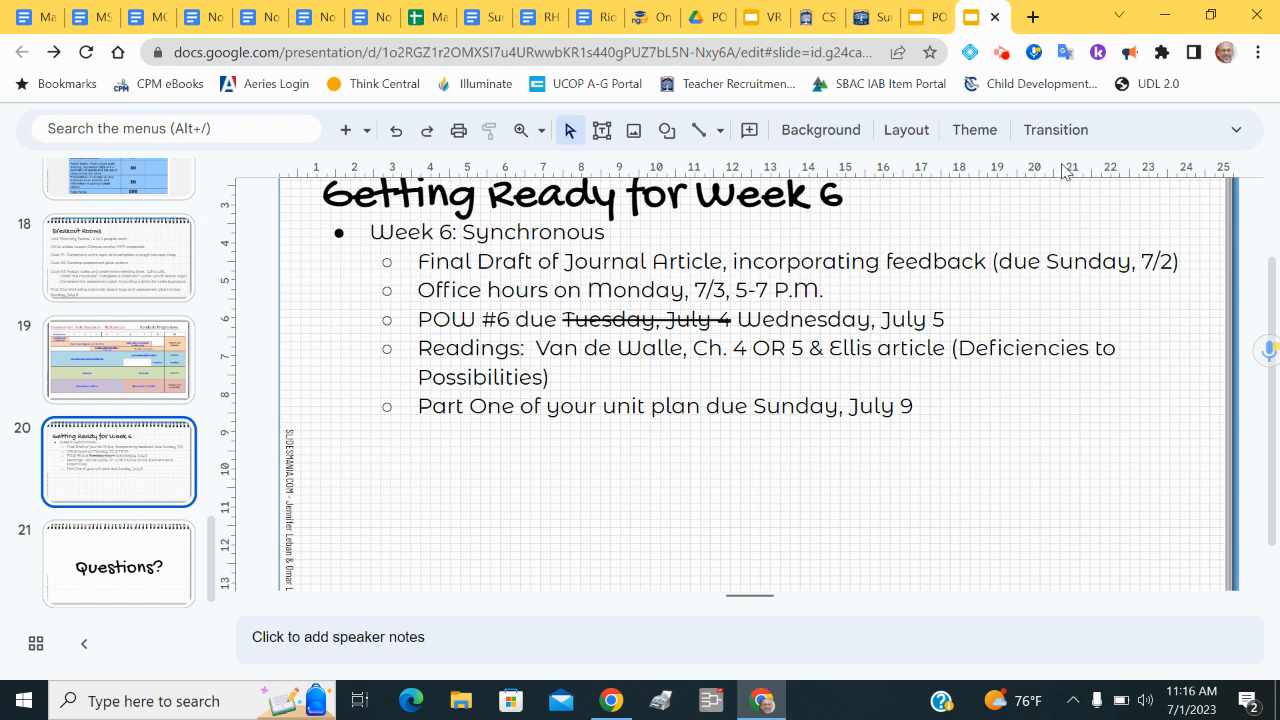
mouse_move(1116, 140)
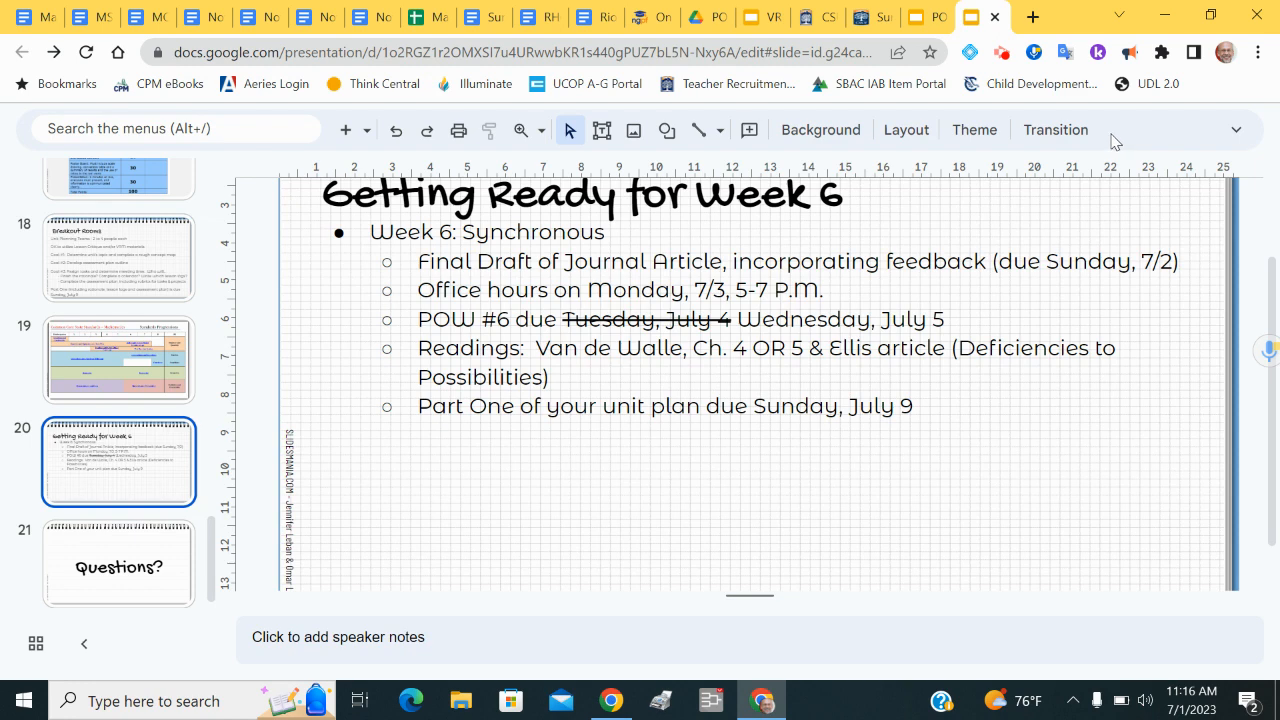
mouse_move(1018, 88)
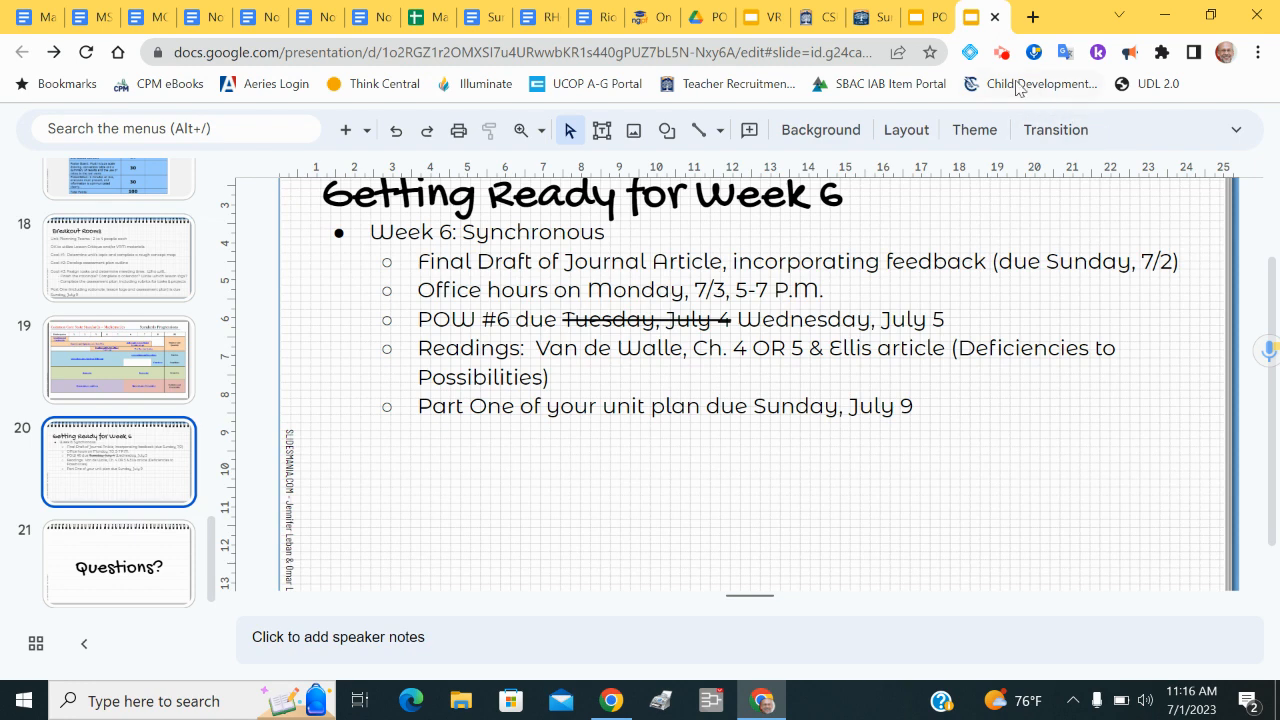